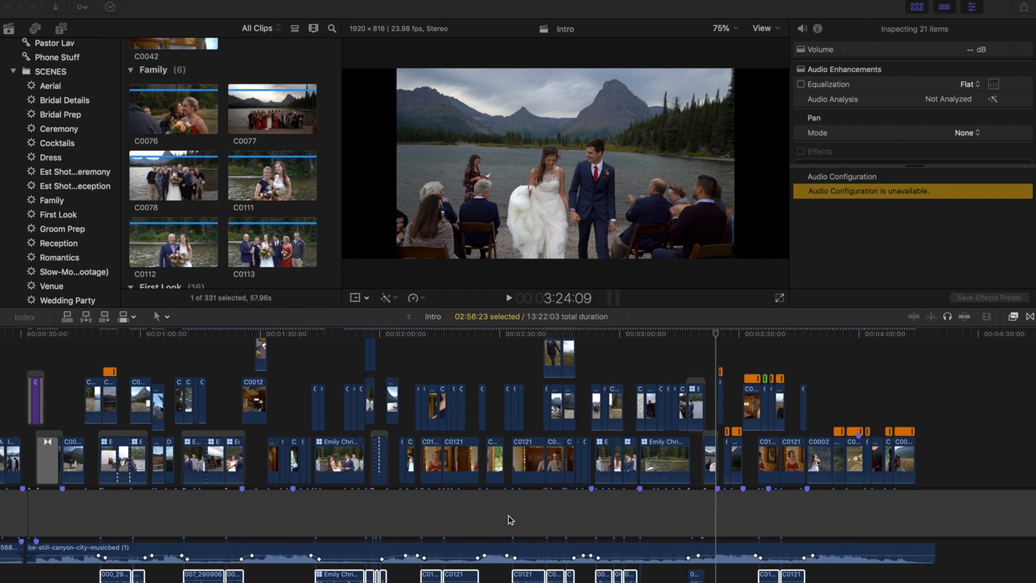
{"action": "mouse_move", "coordinate": [590, 494]}
{"action": "type", "text": "Piece of ceremony showing procession"}
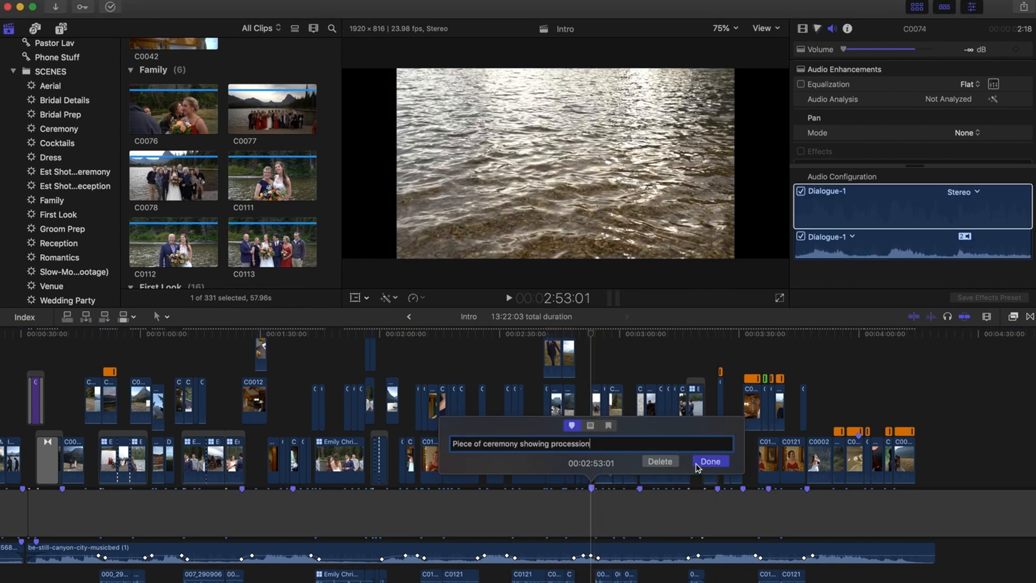
Confirm the procession and Wedding party / Family? marker notes.
{"action": "left_click", "coordinate": [711, 461]}
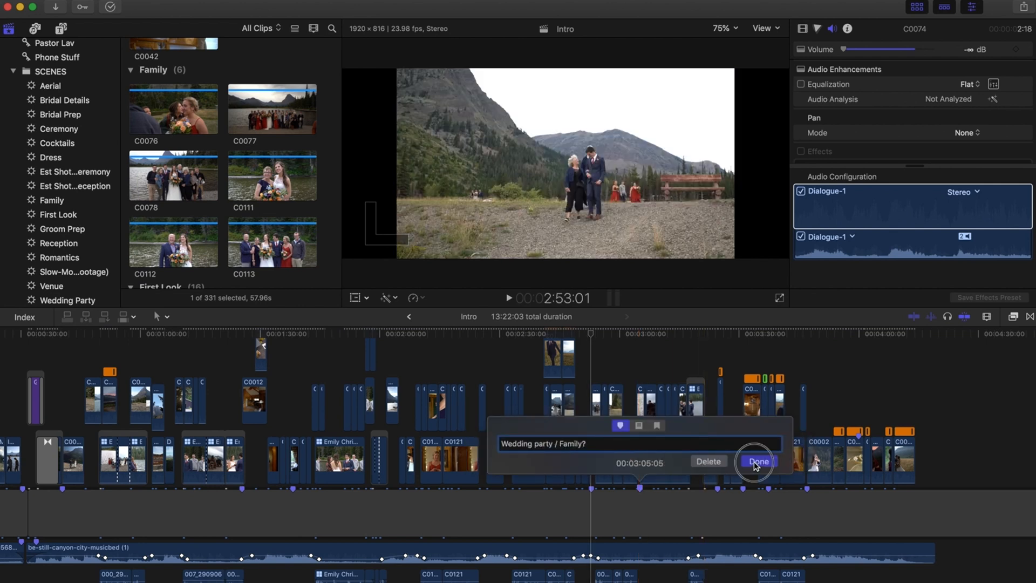
{"action": "left_click", "coordinate": [757, 461]}
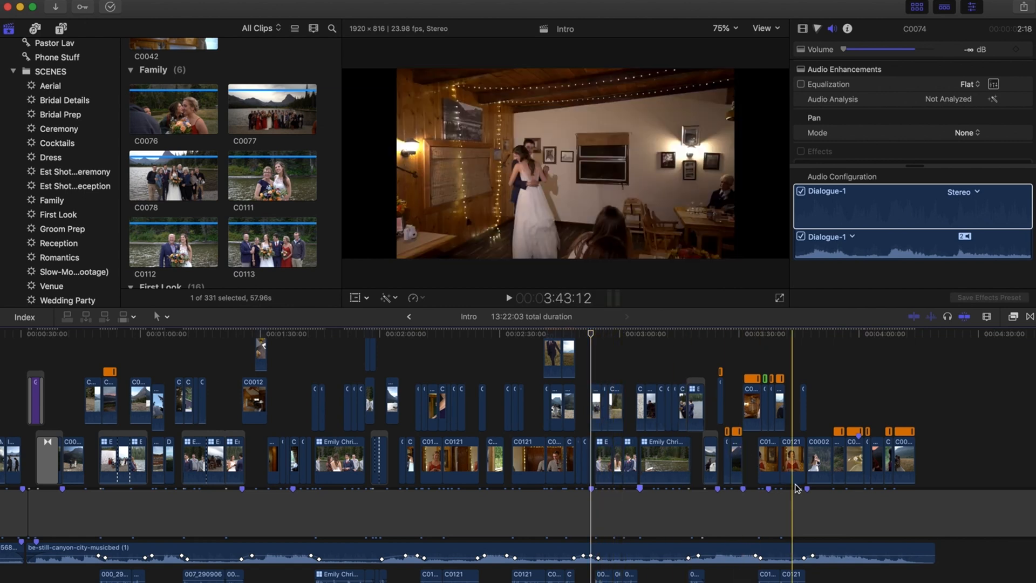
Label the next markers first look reveal and bride down aisle.
{"action": "left_click", "coordinate": [805, 492]}
{"action": "type", "text": "first look reveal"}
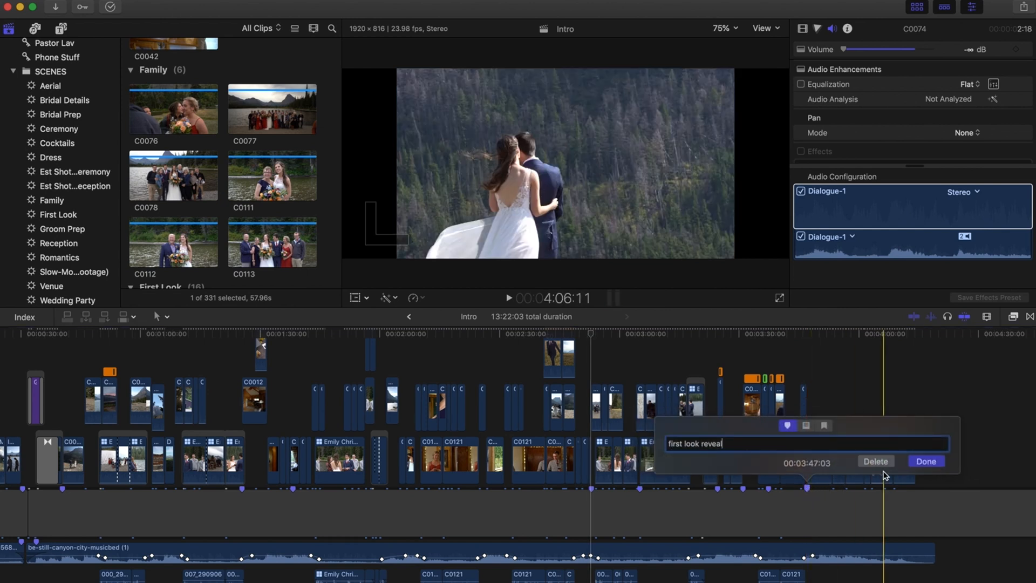
{"action": "left_click", "coordinate": [927, 461]}
{"action": "type", "text": "bride down aisle"}
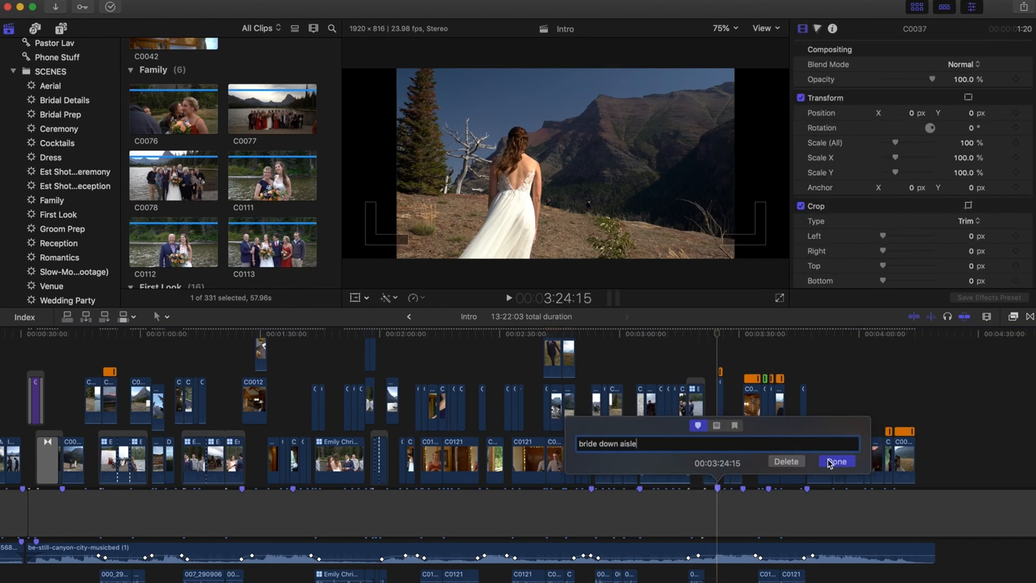
{"action": "left_click", "coordinate": [837, 461]}
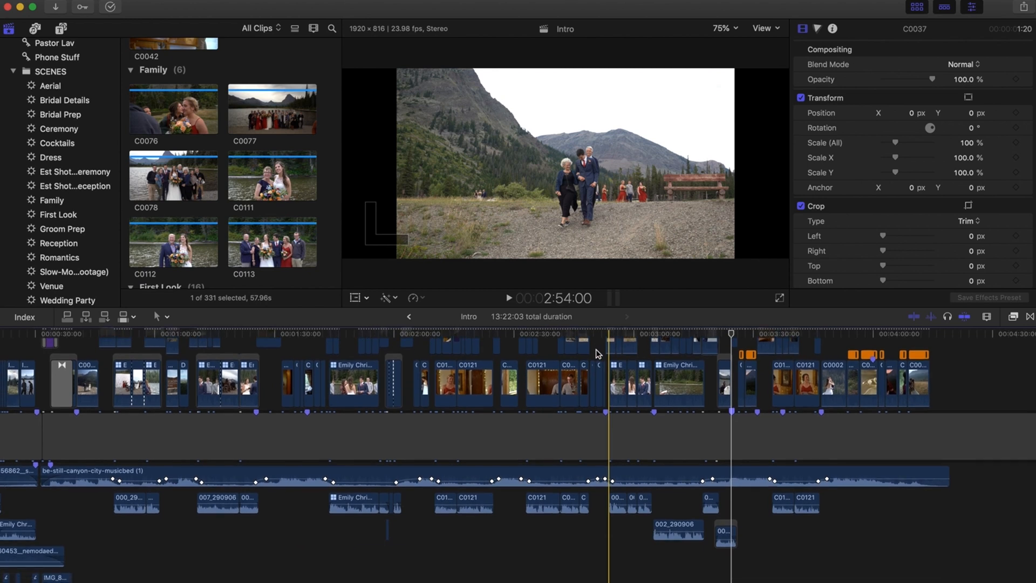
Reveal the audio lanes in the timeline before launching iZotope RX 6 Elements.
{"action": "left_click", "coordinate": [730, 334]}
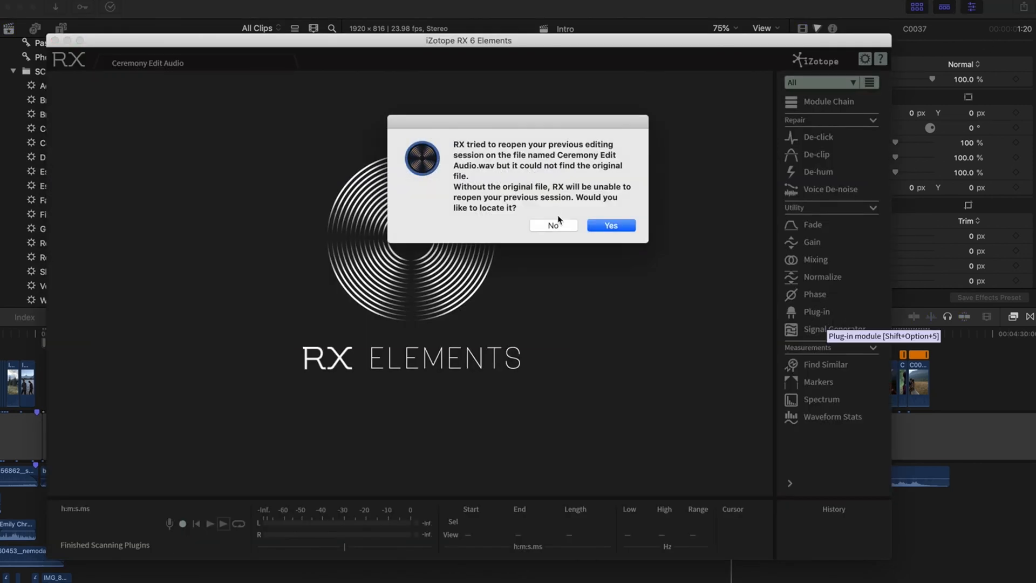
Decline locating the missing previous RX session file.
{"action": "left_click", "coordinate": [552, 225]}
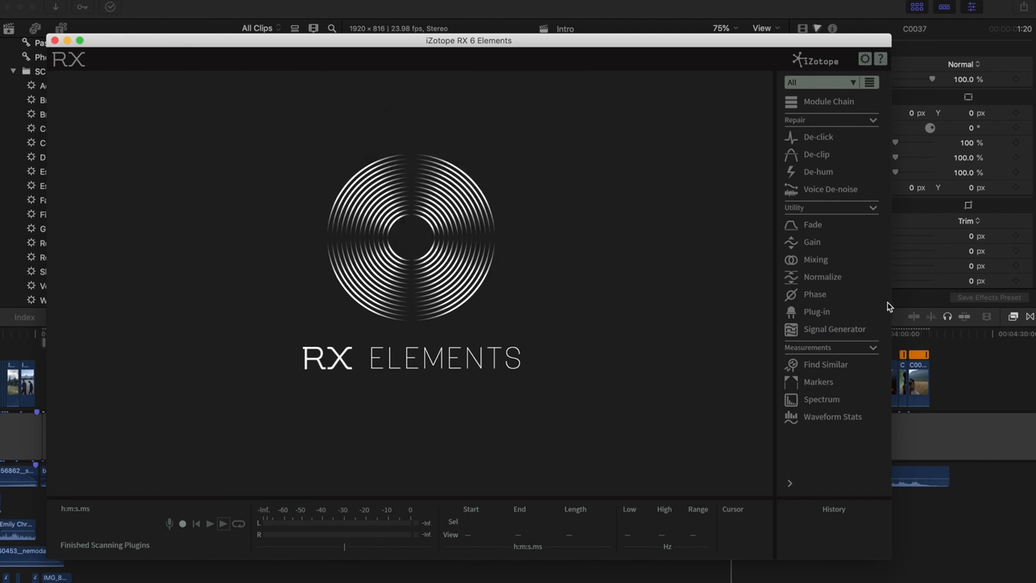
{"action": "mouse_move", "coordinate": [903, 319]}
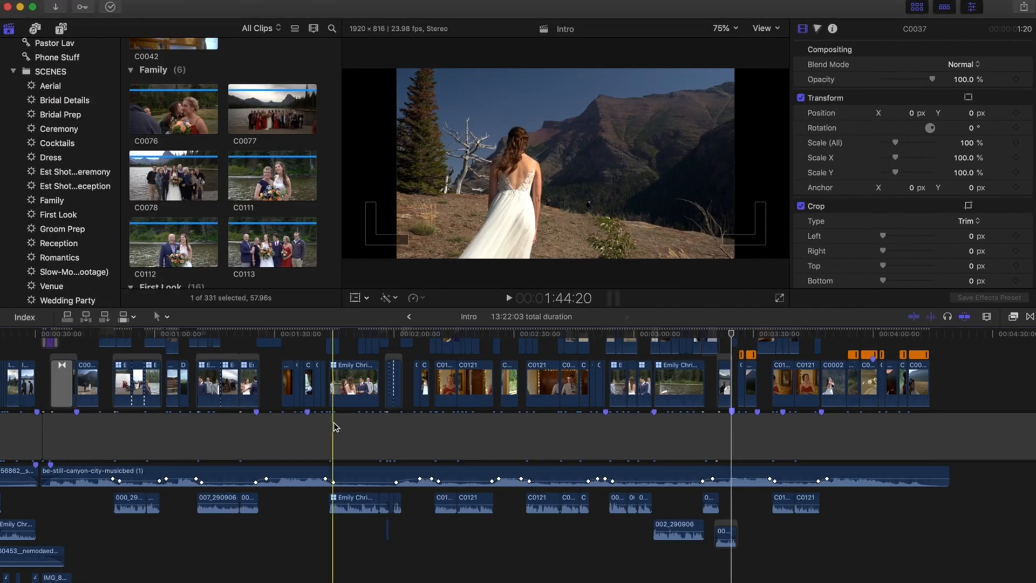
Move the playhead to preview the vows and the bride walking through the forest.
{"action": "left_click", "coordinate": [367, 334]}
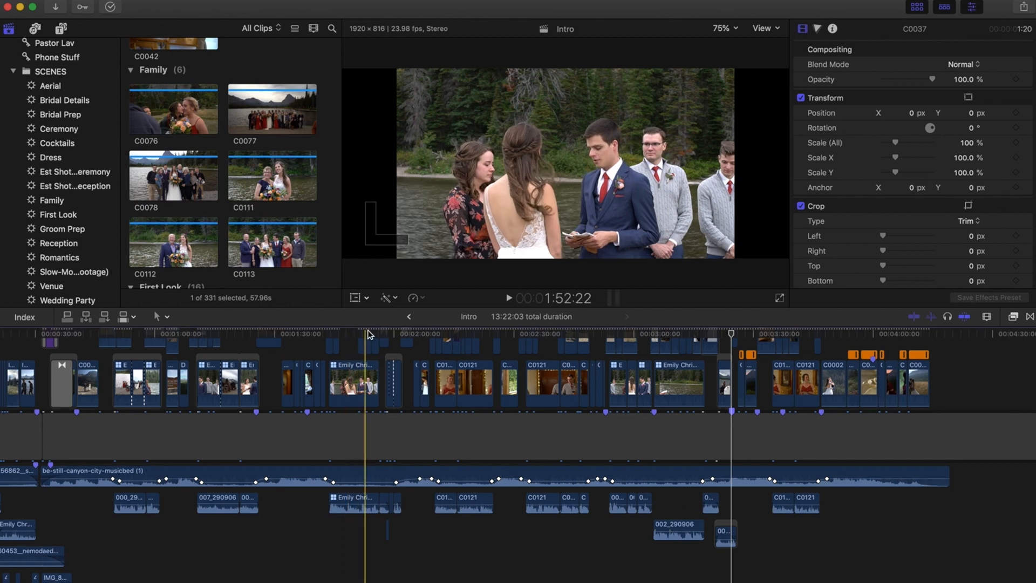
{"action": "left_click", "coordinate": [480, 335]}
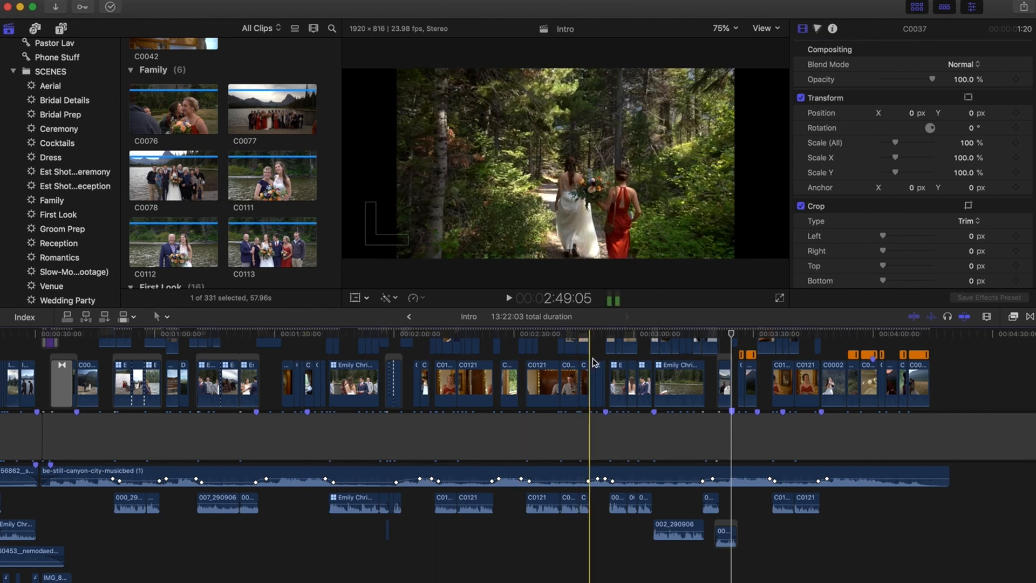
{"action": "left_click", "coordinate": [779, 374]}
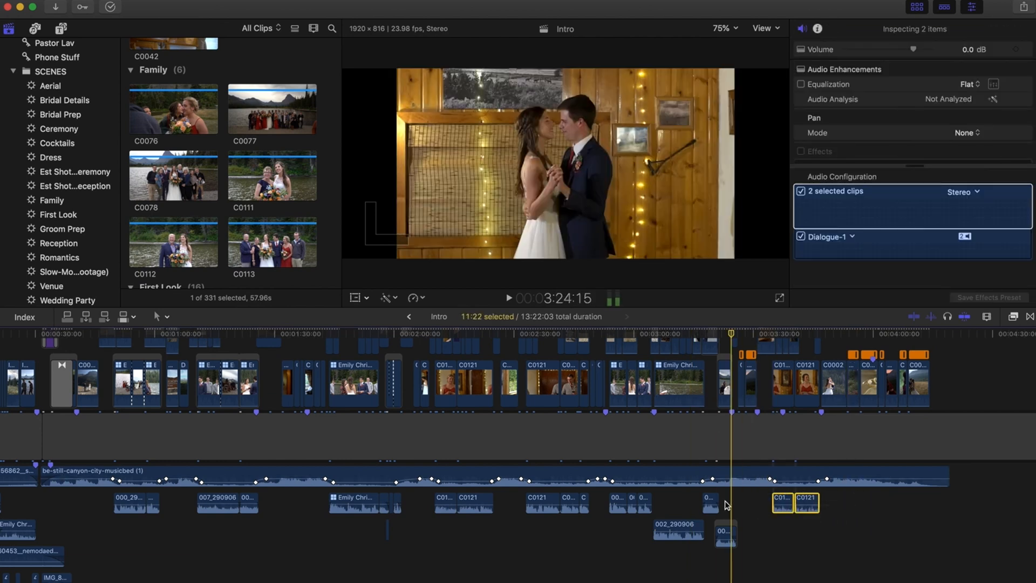
Try creating an Audio Export project, dismiss the name-exists warning and pick the existing one.
{"action": "left_click", "coordinate": [669, 334]}
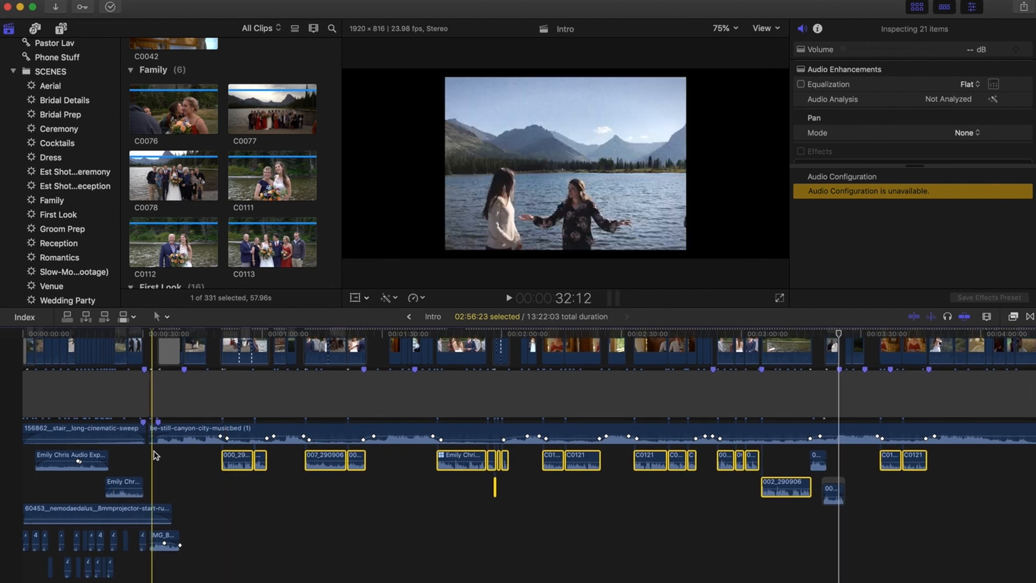
{"action": "left_click", "coordinate": [264, 350]}
{"action": "type", "text": "Audio Expor"}
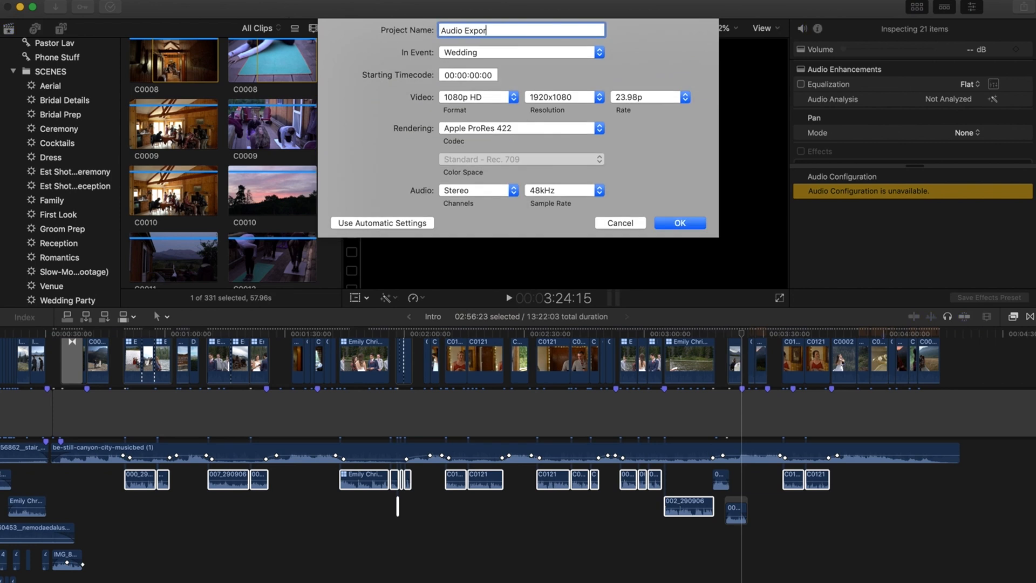
{"action": "left_click", "coordinate": [679, 222]}
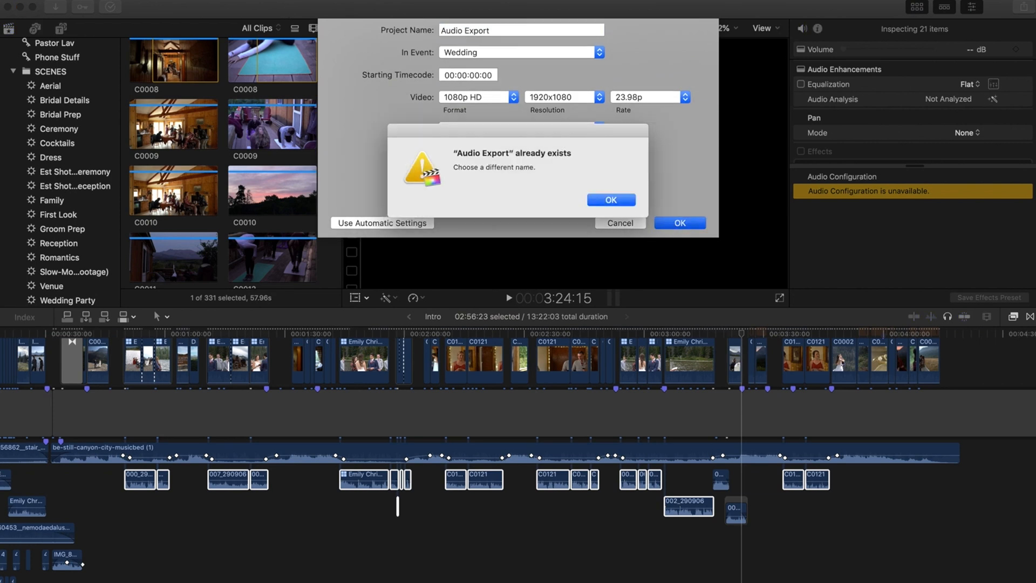
{"action": "left_click", "coordinate": [609, 200]}
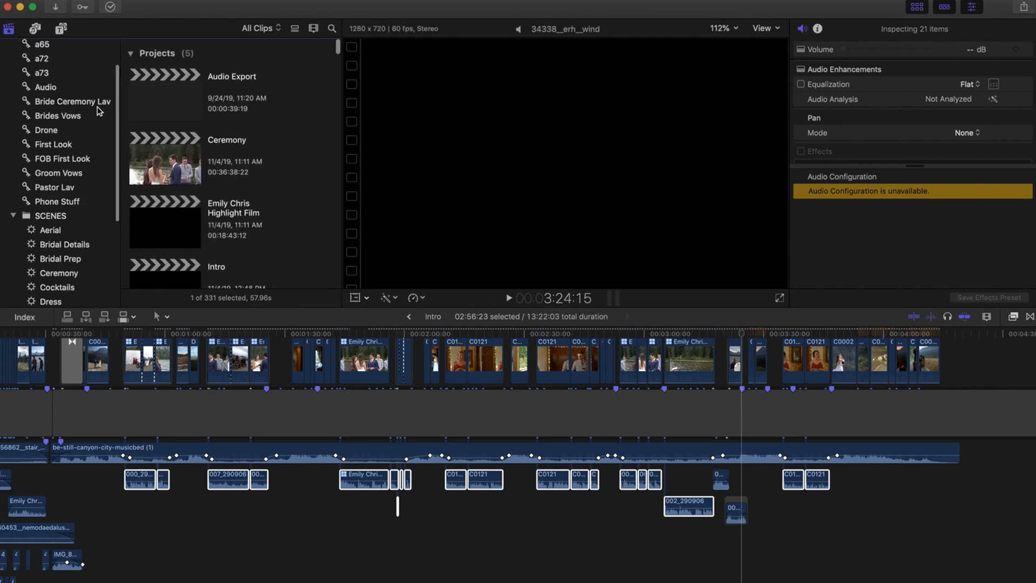
{"action": "left_click", "coordinate": [164, 95]}
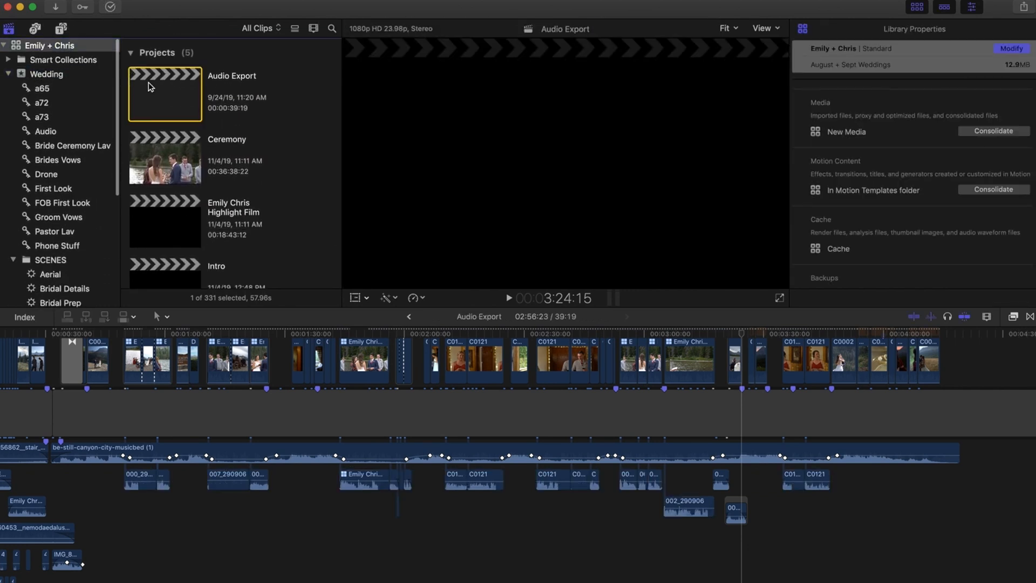
{"action": "double_click", "coordinate": [164, 95]}
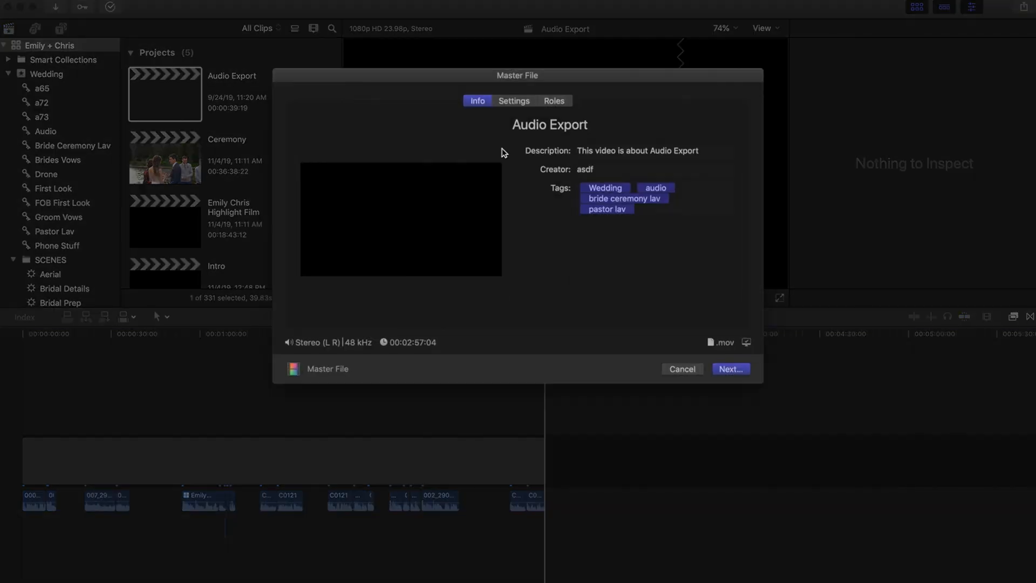
{"action": "type", "text": "Emily ch"}
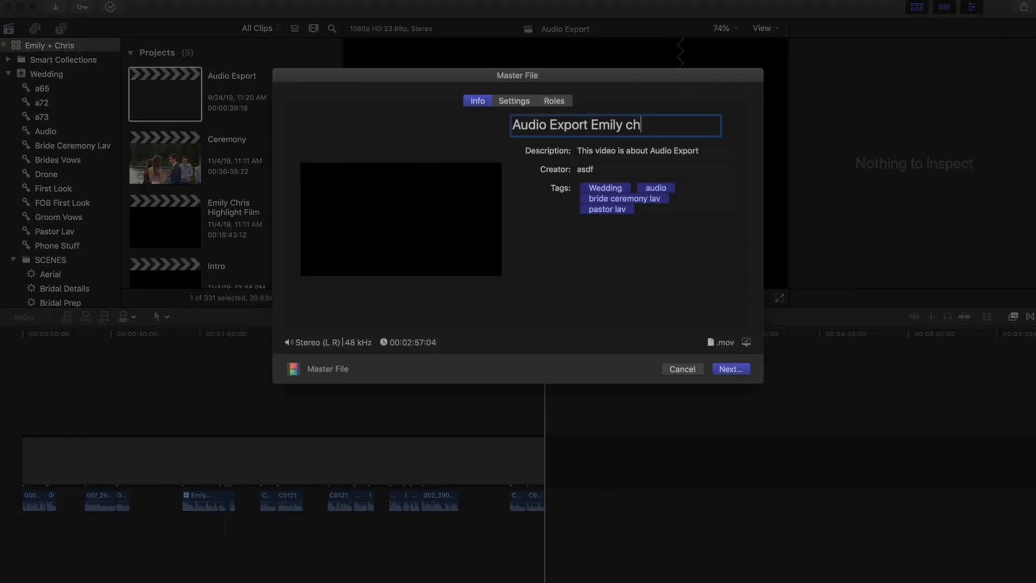
{"action": "type", "text": "Cr"}
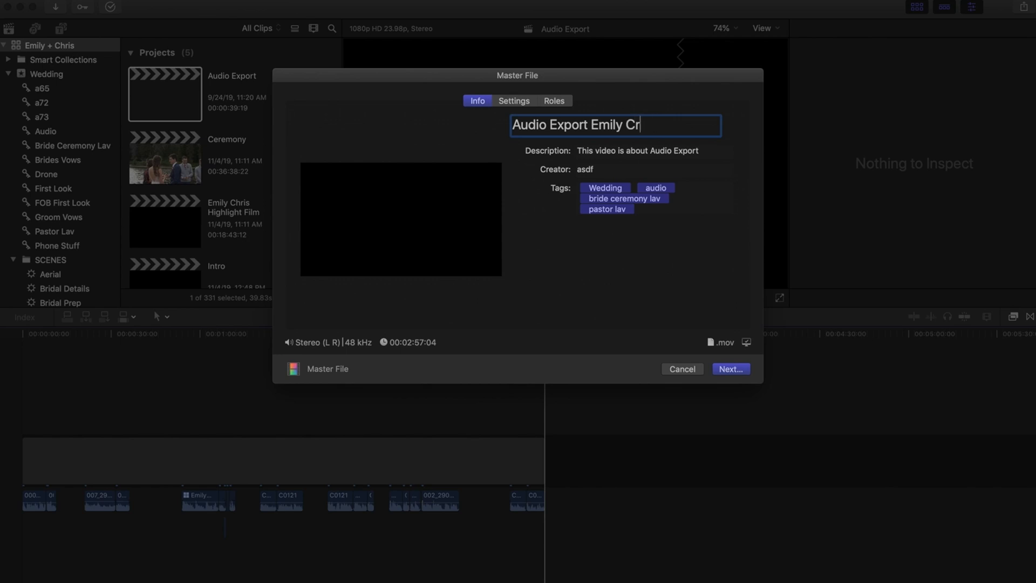
{"action": "type", "text": "is"}
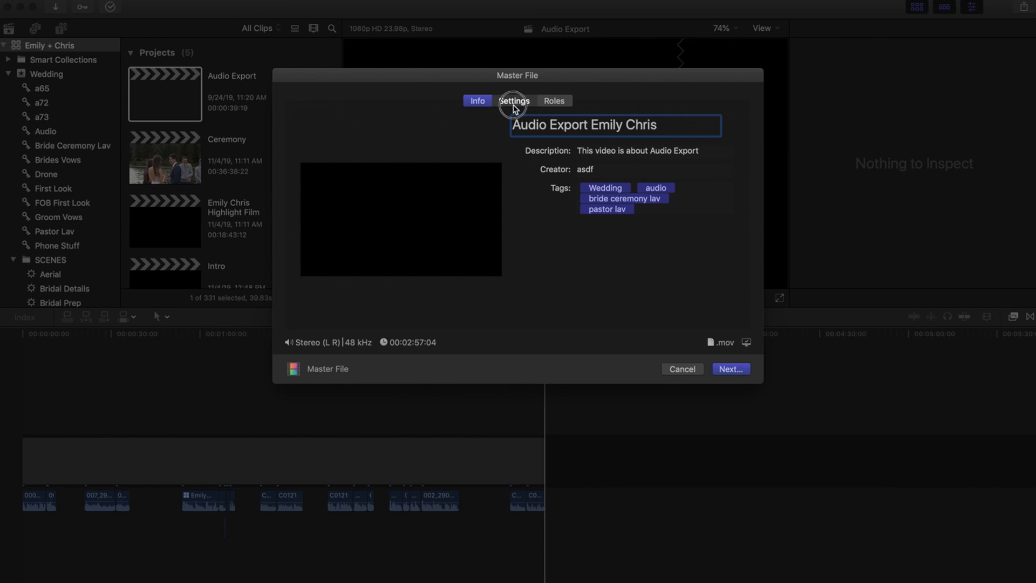
{"action": "left_click", "coordinate": [514, 101]}
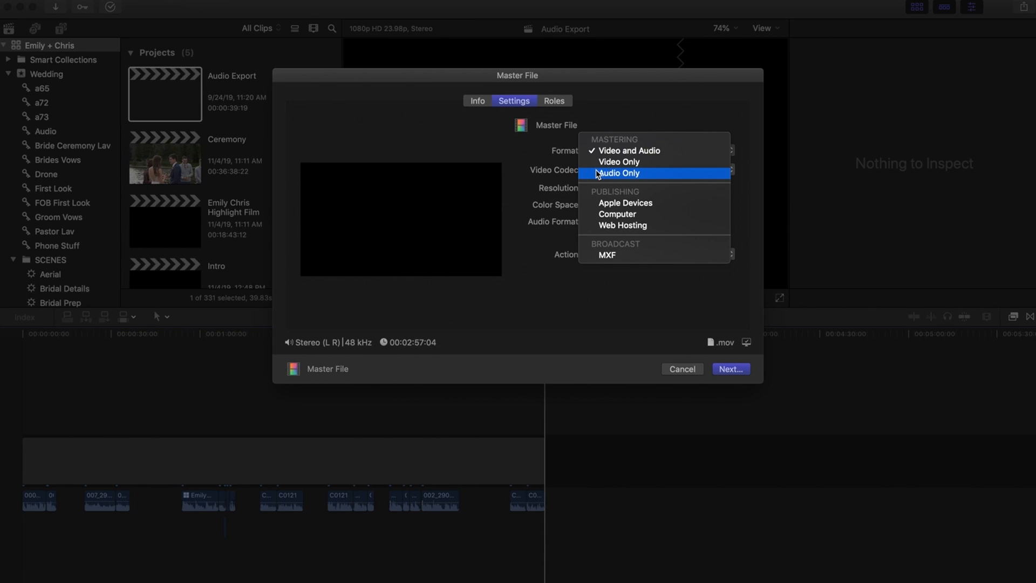
{"action": "left_click", "coordinate": [620, 173]}
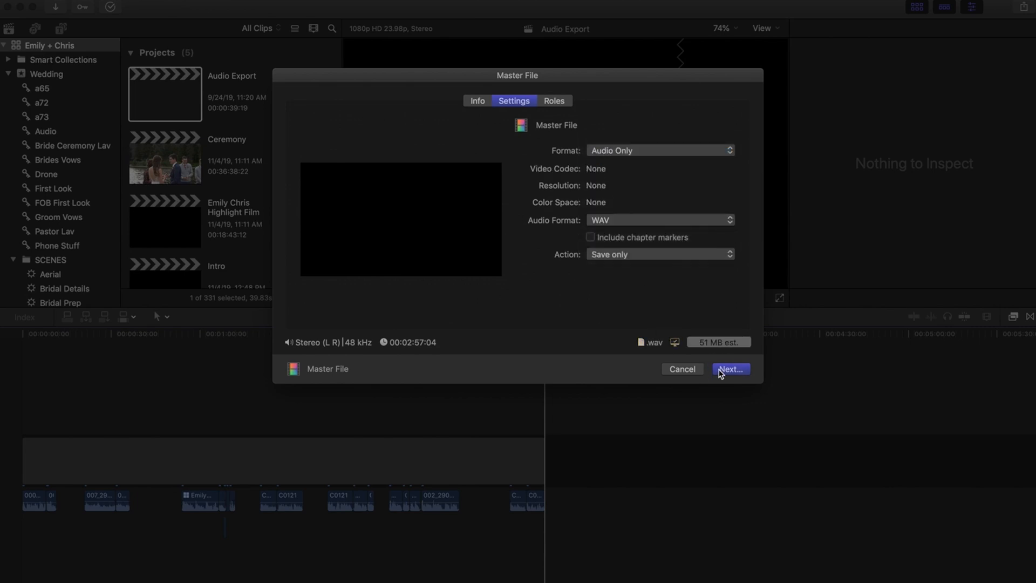
Save the export as Audio Export Emily Chris Full in the Emily + Chris folder.
{"action": "left_click", "coordinate": [730, 369]}
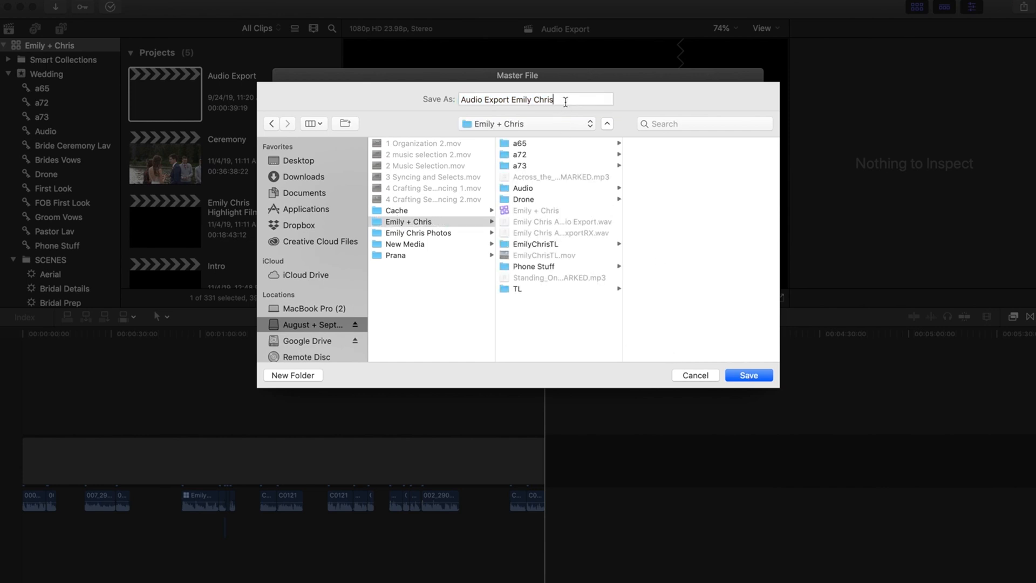
{"action": "type", "text": "Fuk"}
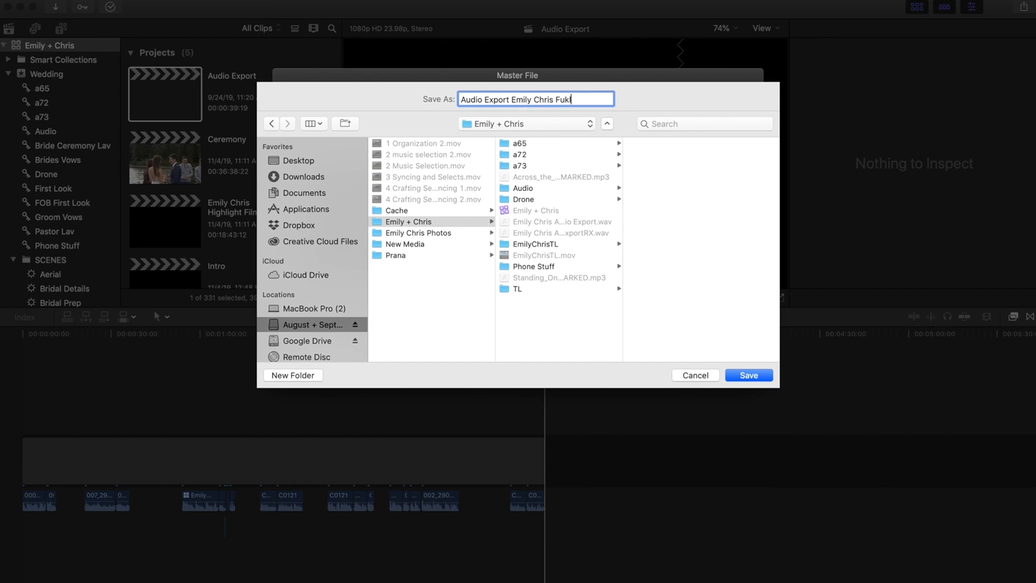
{"action": "type", "text": "Full"}
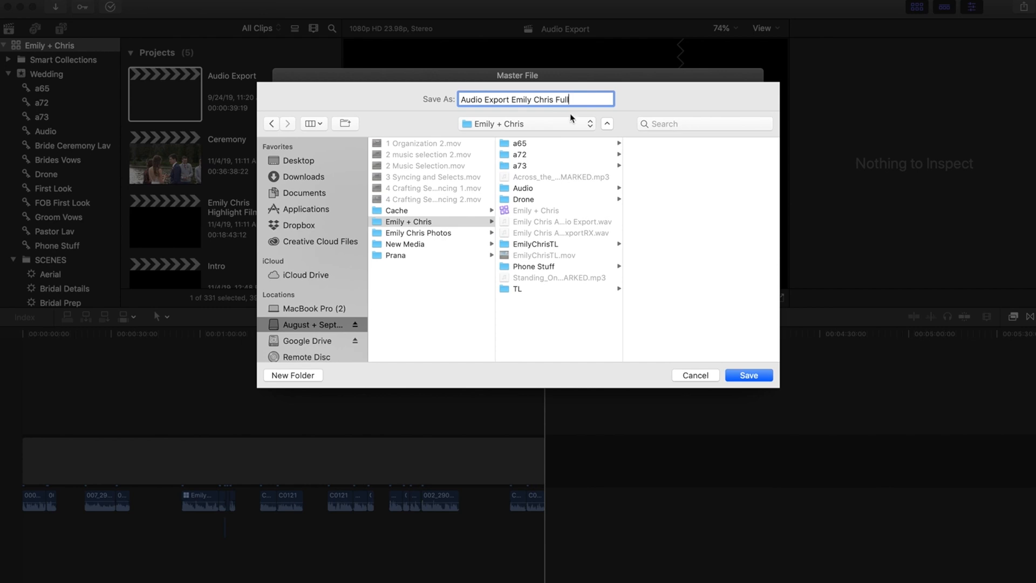
{"action": "left_click", "coordinate": [747, 374]}
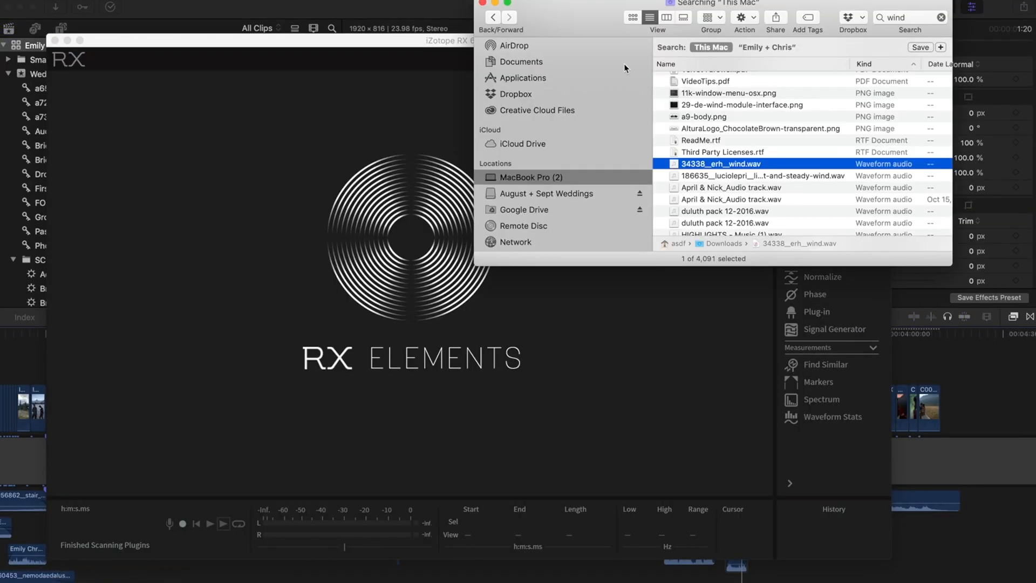
Browse August + Sept Weddings to the Emily + Chris folder for the exported WAV.
{"action": "left_click", "coordinate": [547, 193]}
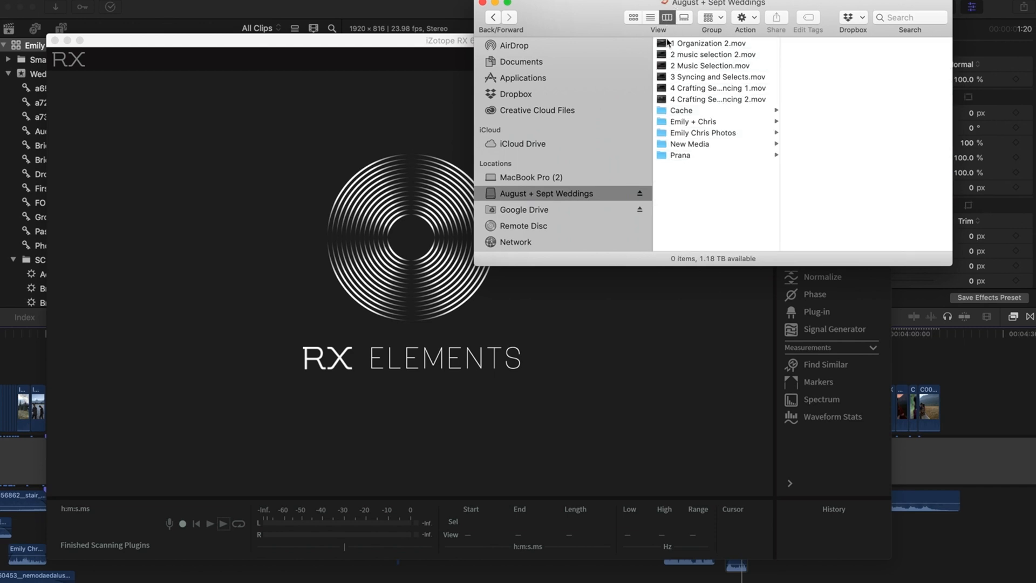
{"action": "left_click", "coordinate": [693, 121]}
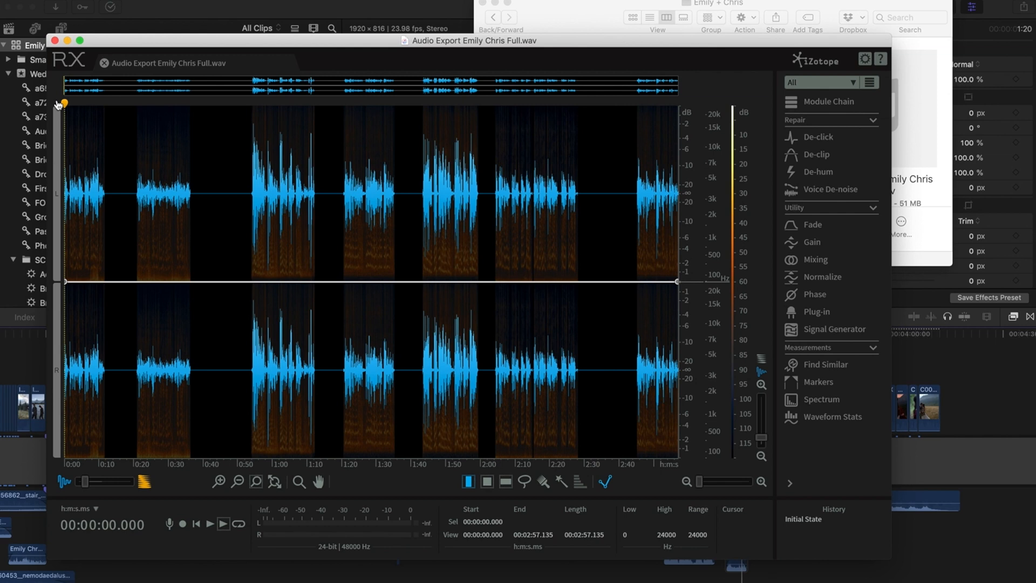
{"action": "left_click", "coordinate": [207, 542]}
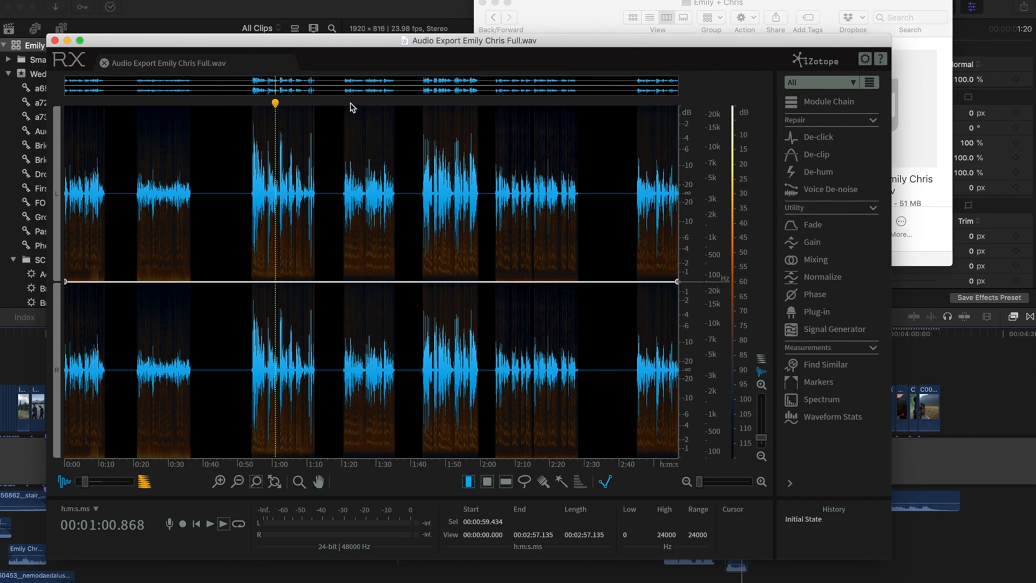
{"action": "left_click", "coordinate": [350, 106]}
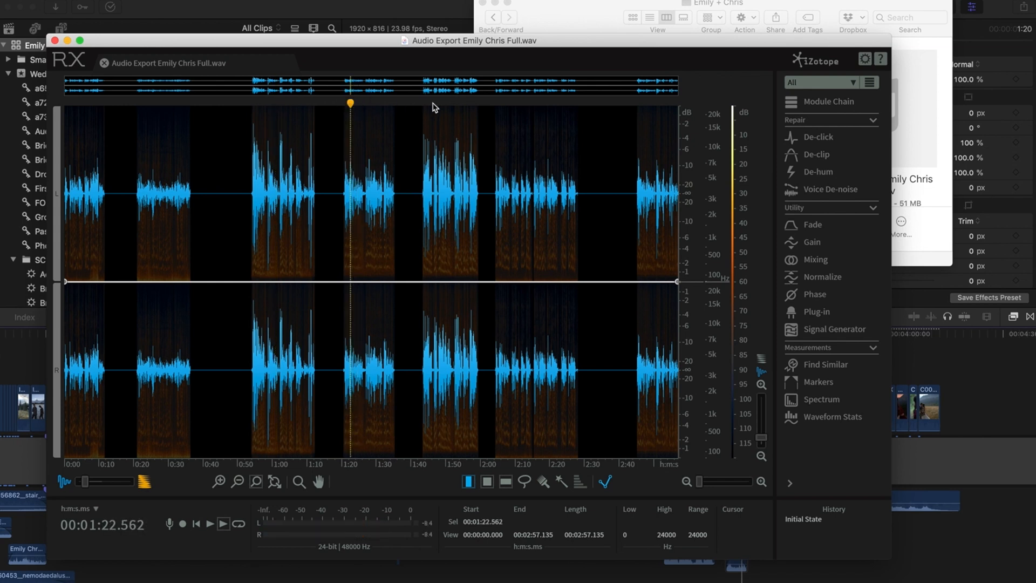
{"action": "left_click", "coordinate": [432, 103]}
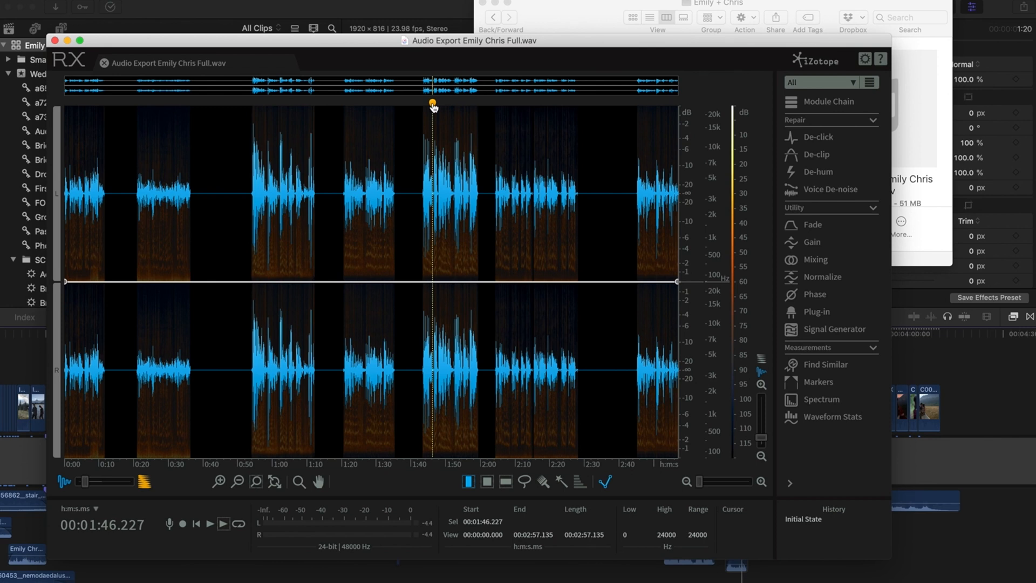
{"action": "mouse_move", "coordinate": [424, 106]}
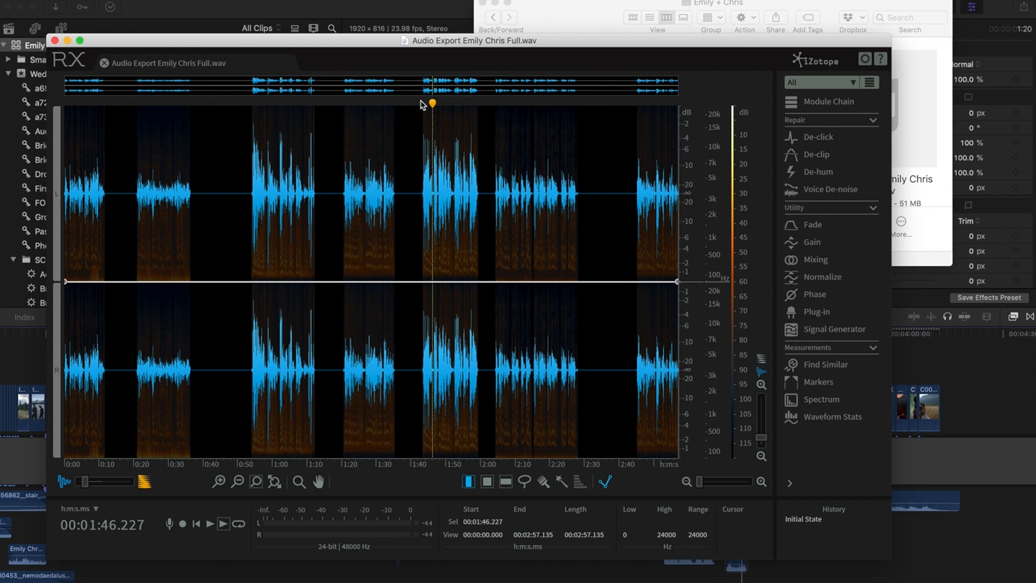
{"action": "mouse_move", "coordinate": [340, 144]}
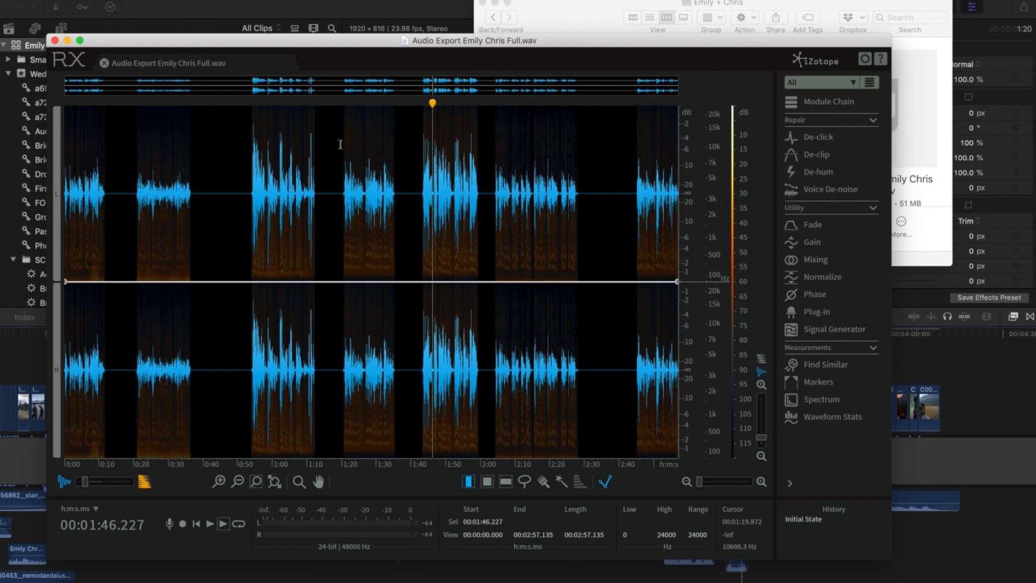
{"action": "mouse_move", "coordinate": [123, 145]}
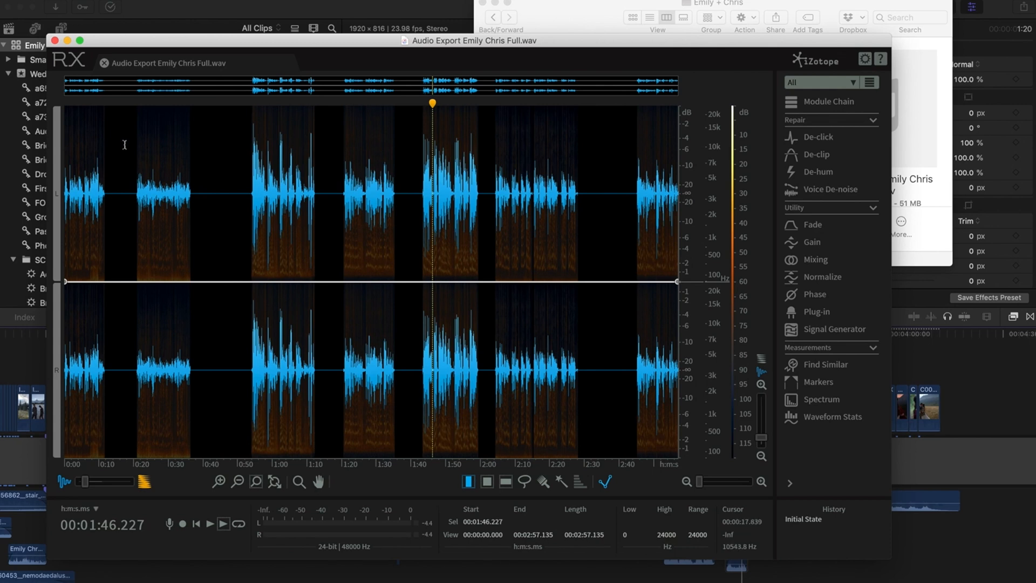
Select the first 12.8 seconds of the ceremony waveform.
{"action": "left_click", "coordinate": [108, 178]}
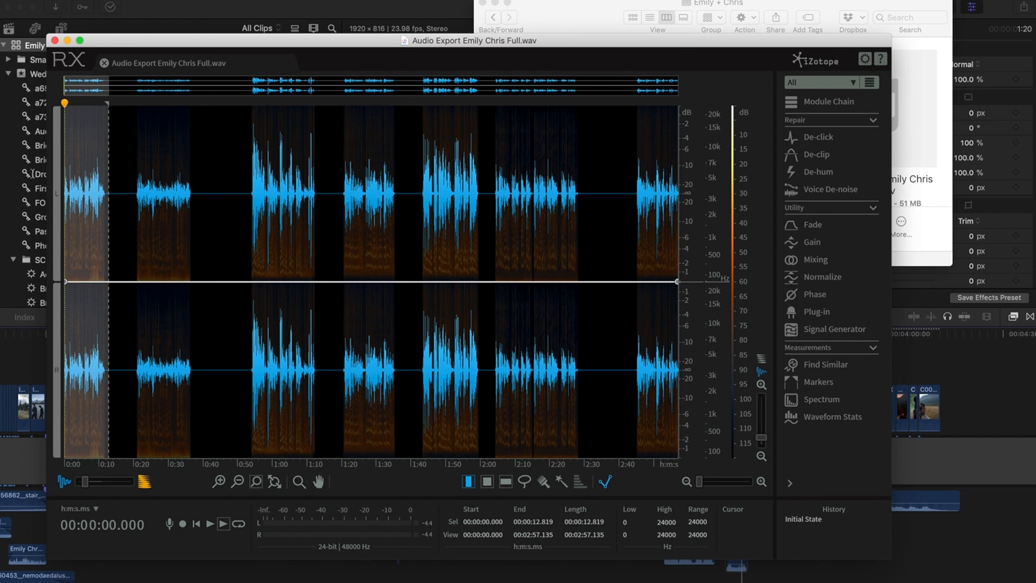
{"action": "mouse_move", "coordinate": [82, 122]}
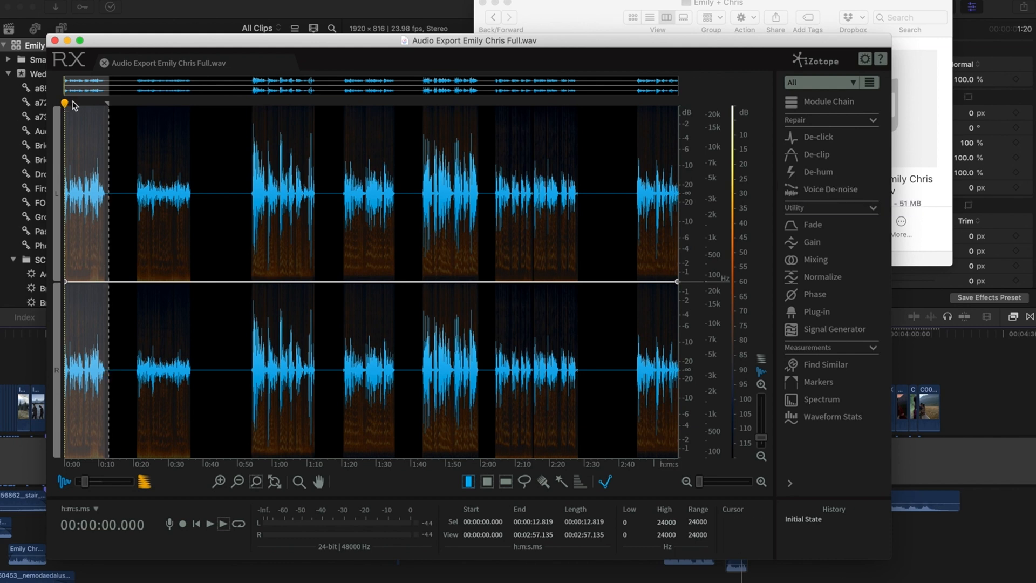
{"action": "mouse_move", "coordinate": [821, 190]}
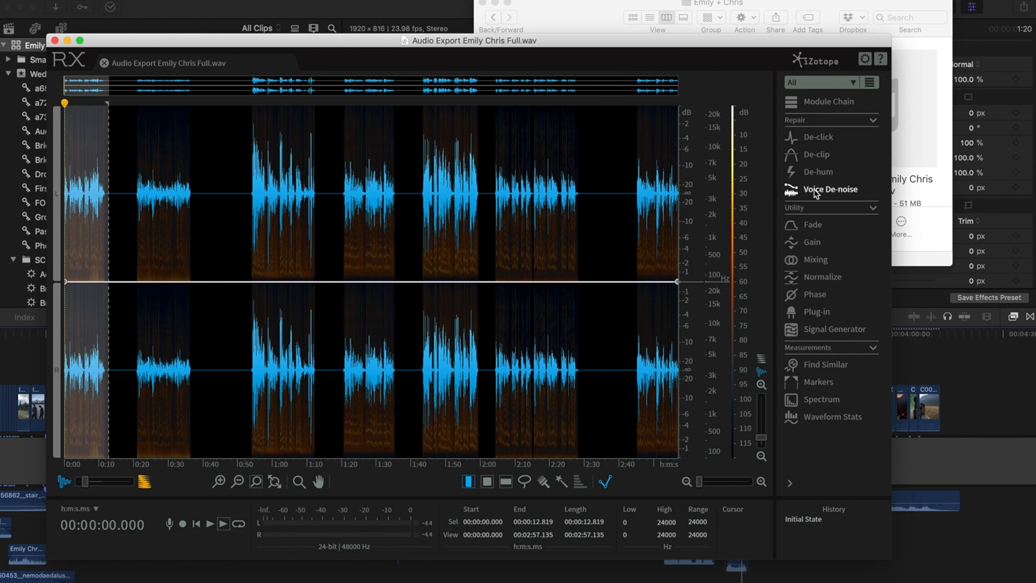
Learn a Voice De-noise profile from the selection and process it.
{"action": "left_click", "coordinate": [824, 189]}
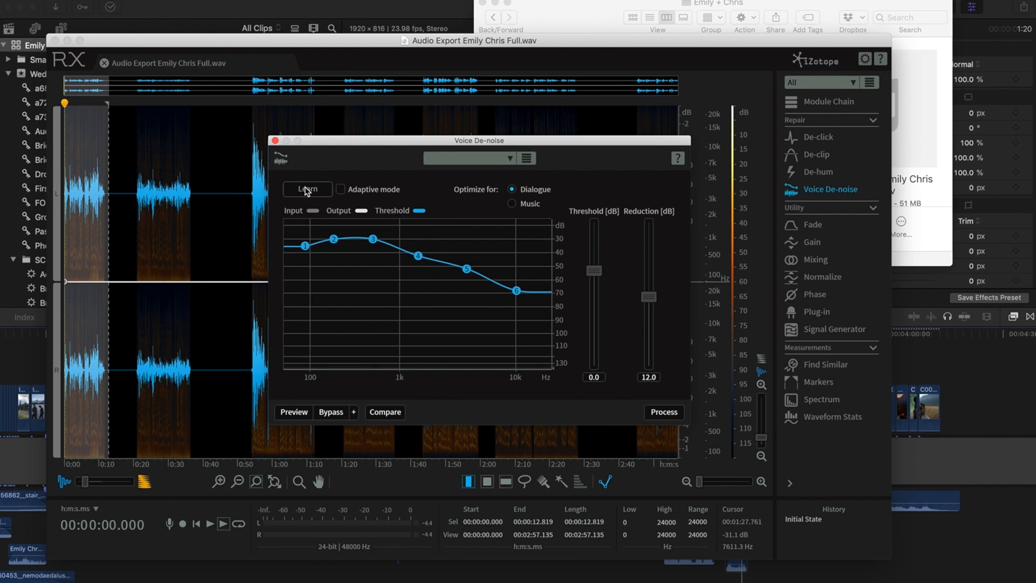
{"action": "left_click", "coordinate": [307, 190]}
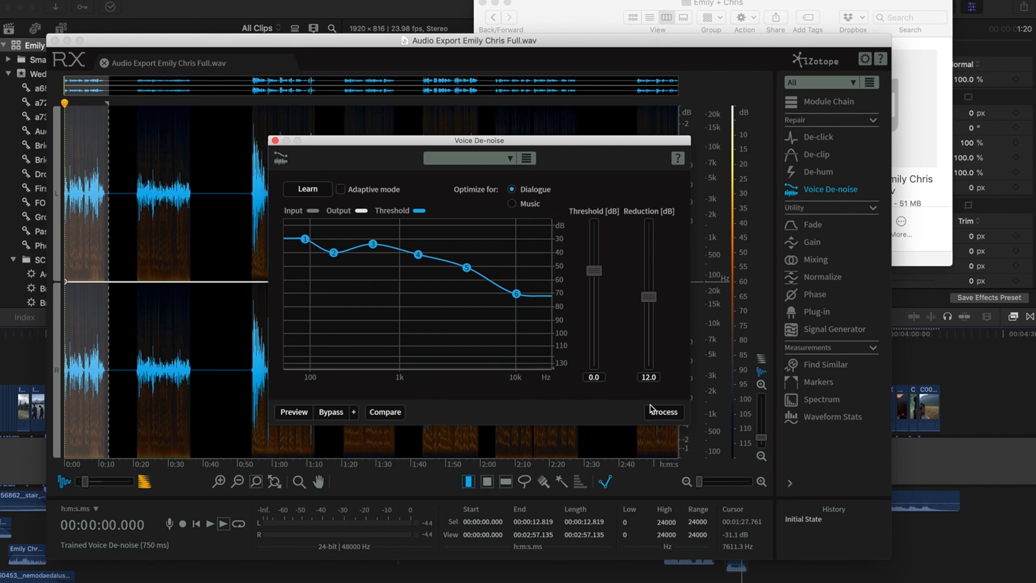
{"action": "left_click", "coordinate": [662, 411]}
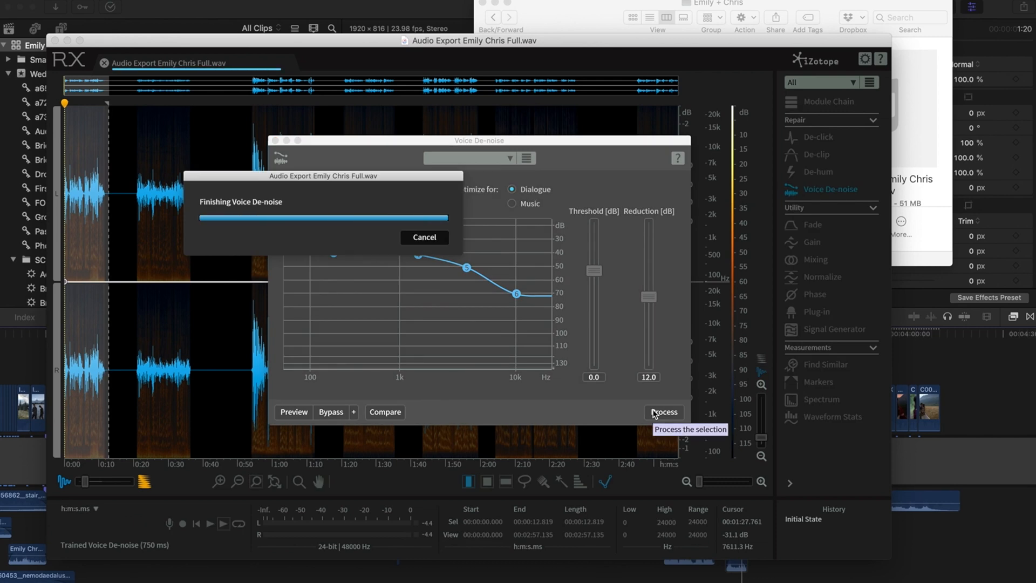
{"action": "left_click", "coordinate": [662, 412]}
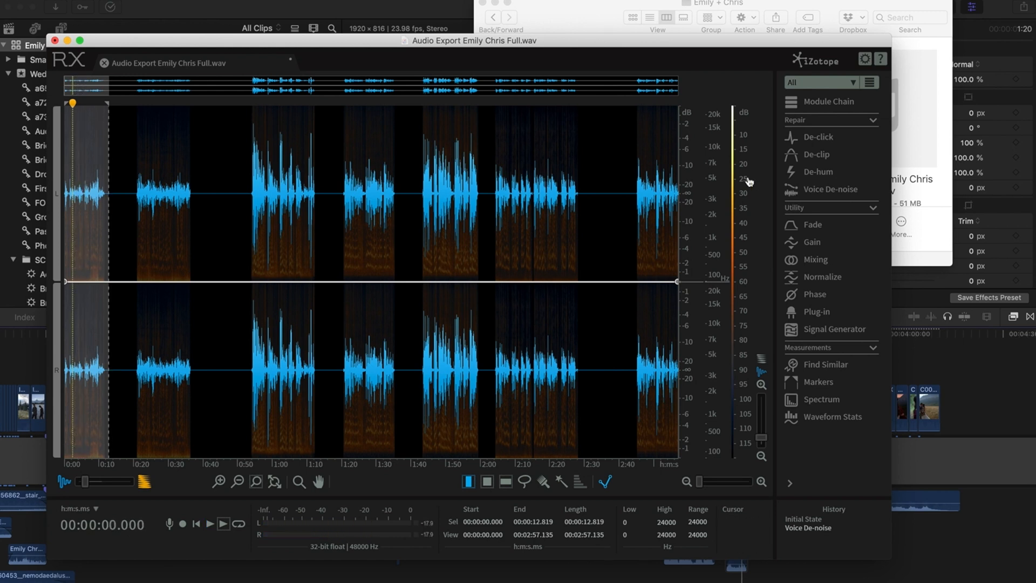
Apply a 5 dB Gain boost and return playback to the start.
{"action": "left_click", "coordinate": [812, 242]}
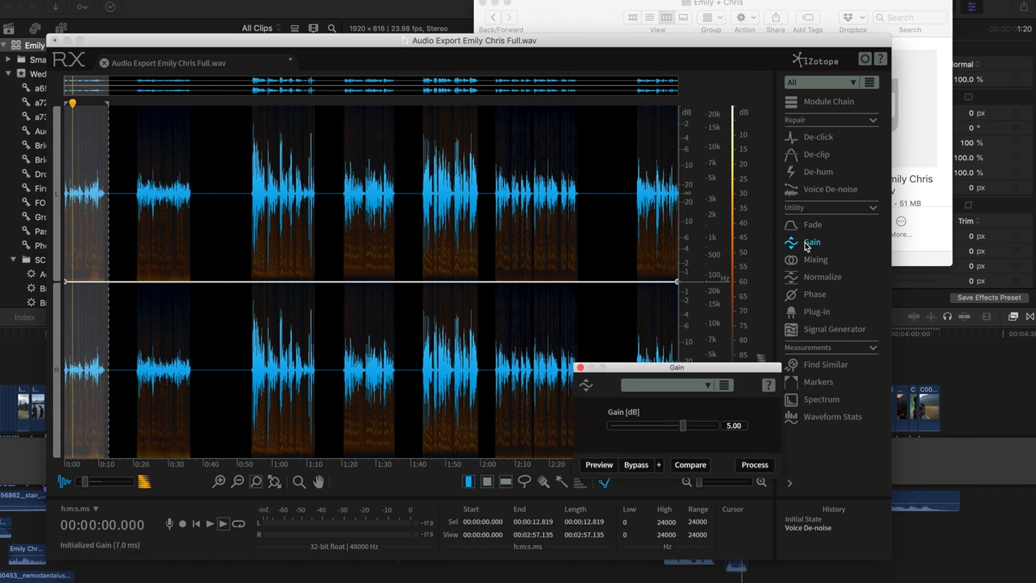
{"action": "left_click", "coordinate": [753, 465]}
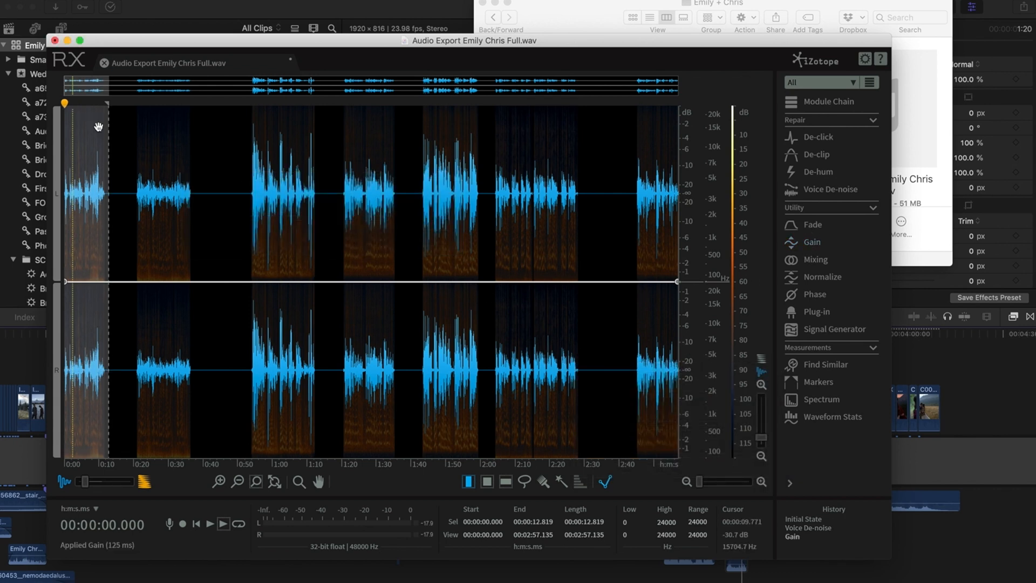
{"action": "left_click", "coordinate": [207, 522]}
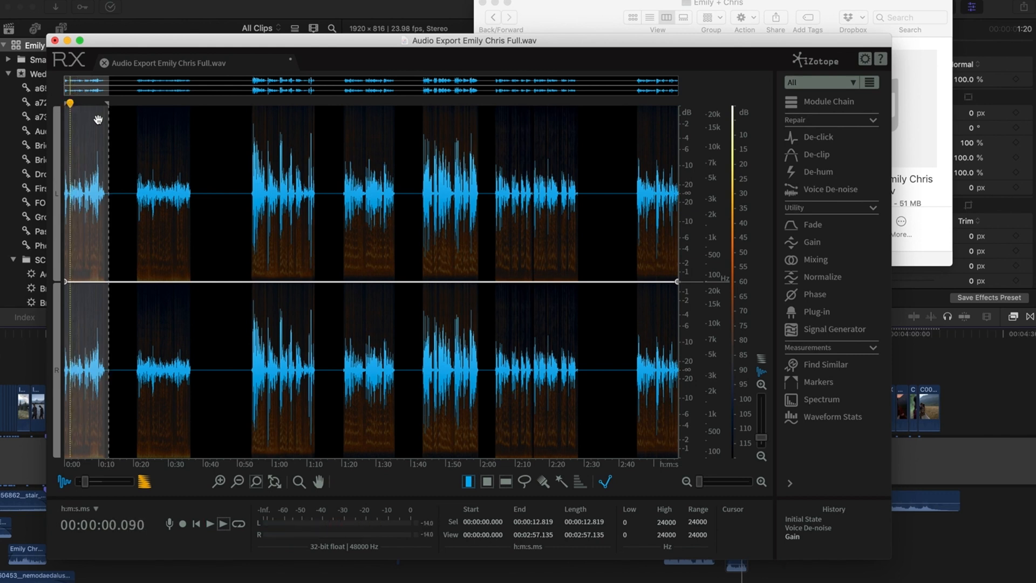
Apply a second Gain boost of 2 dB.
{"action": "left_click", "coordinate": [809, 242]}
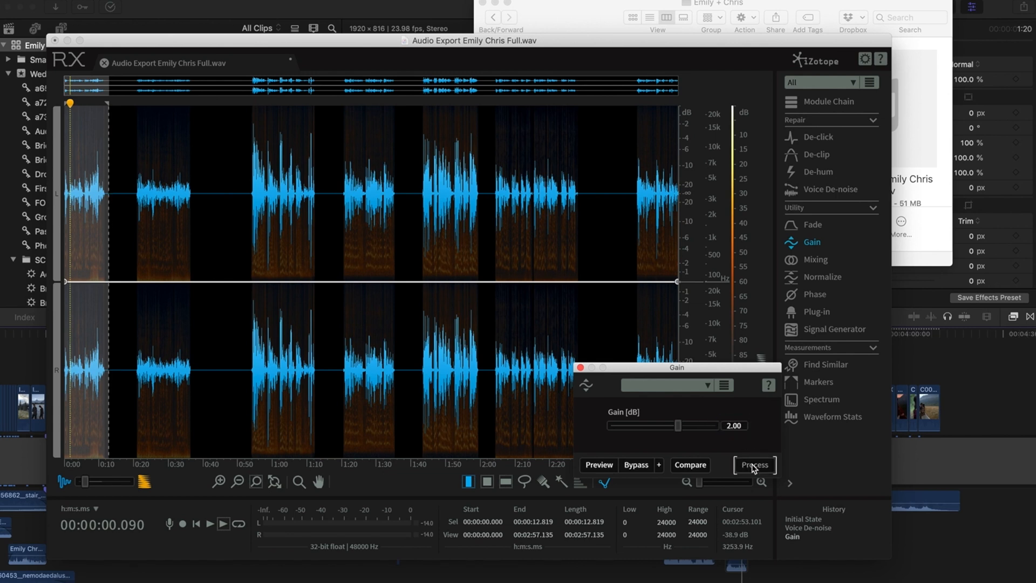
{"action": "left_click", "coordinate": [753, 465]}
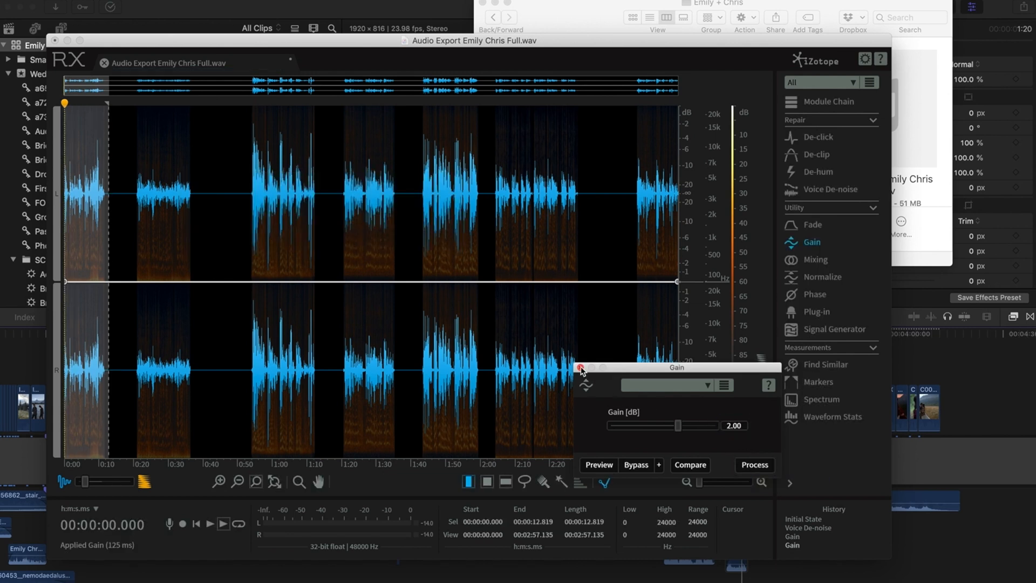
{"action": "left_click", "coordinate": [581, 368]}
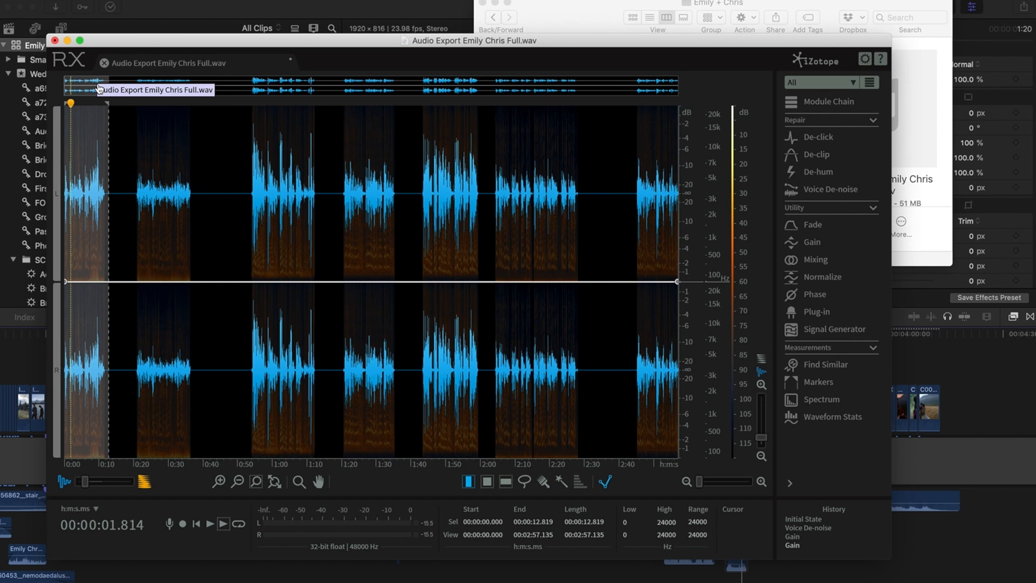
{"action": "mouse_move", "coordinate": [85, 104]}
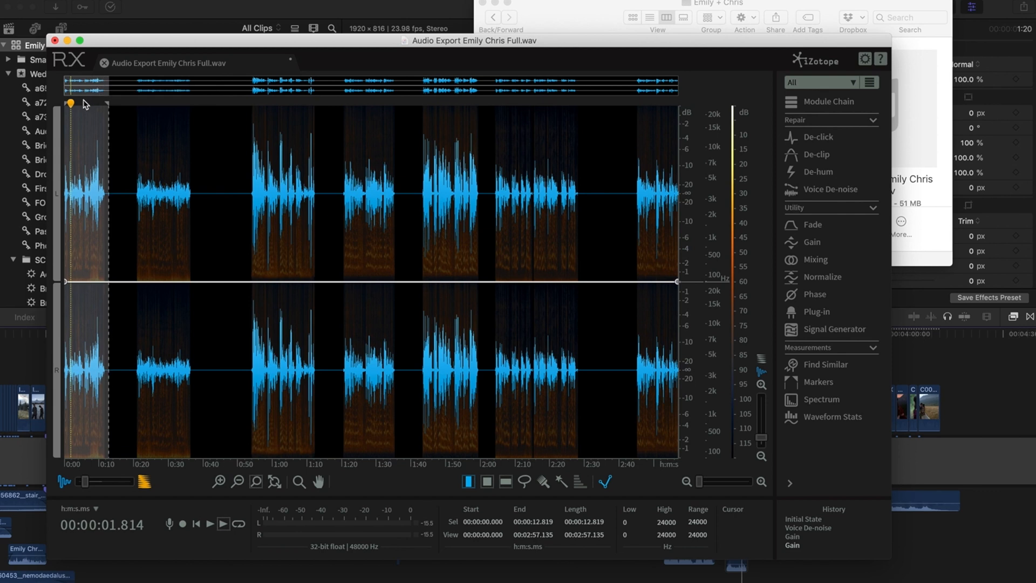
{"action": "mouse_move", "coordinate": [590, 210]}
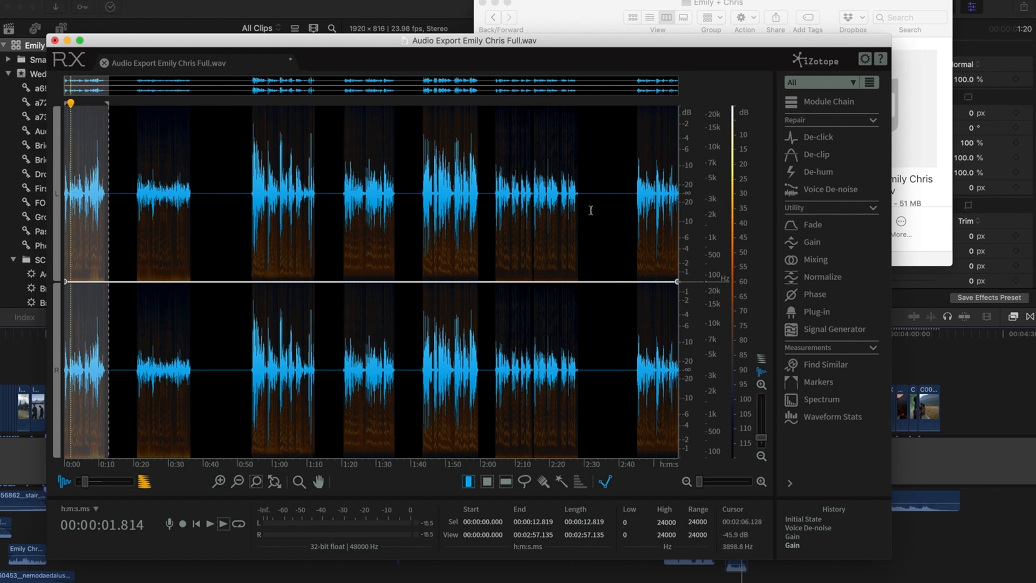
Process the +86° rotation in the Phase module and close its window.
{"action": "left_click", "coordinate": [810, 294]}
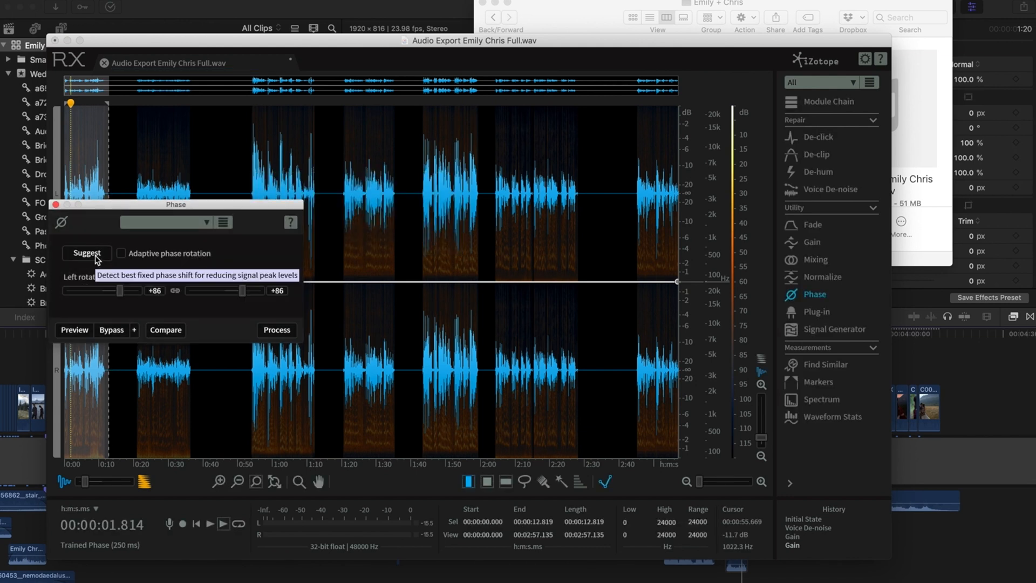
{"action": "left_click", "coordinate": [275, 331]}
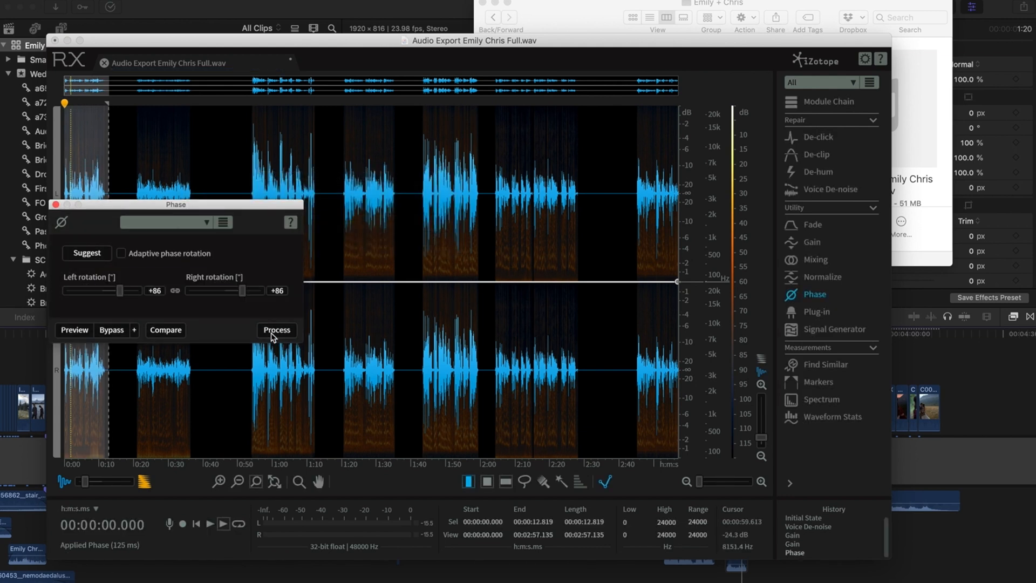
{"action": "left_click", "coordinate": [276, 331]}
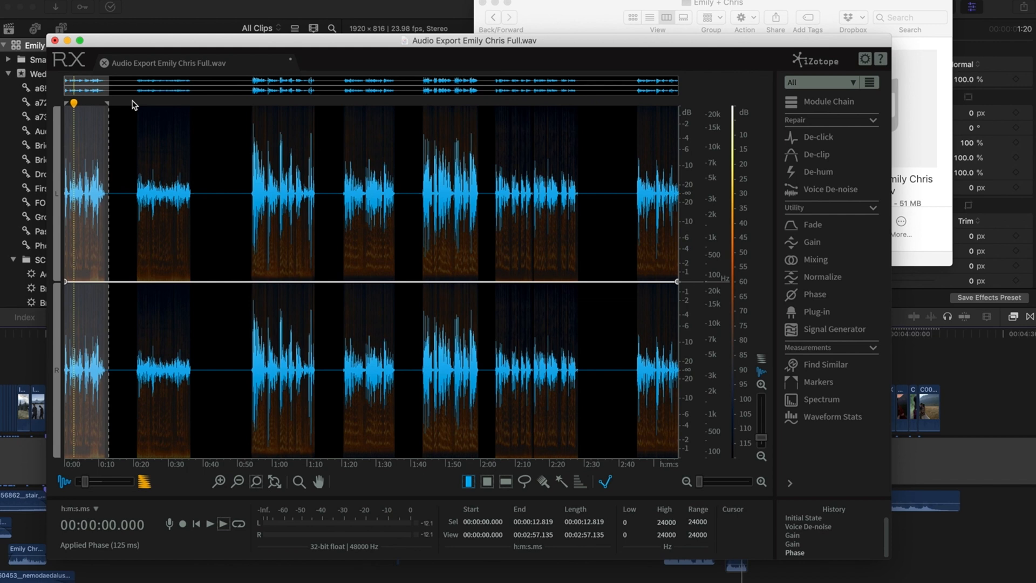
Select the quiet 0:20–0:37 passage and learn its noise profile in Voice De-noise.
{"action": "left_click", "coordinate": [134, 182]}
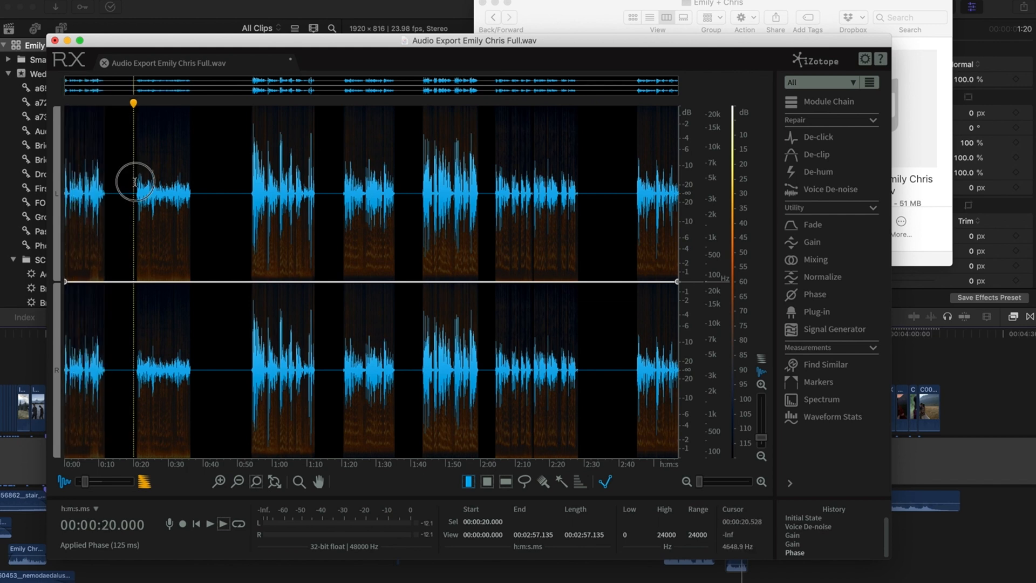
{"action": "left_click_drag", "start_coordinate": [136, 192], "coordinate": [192, 192]}
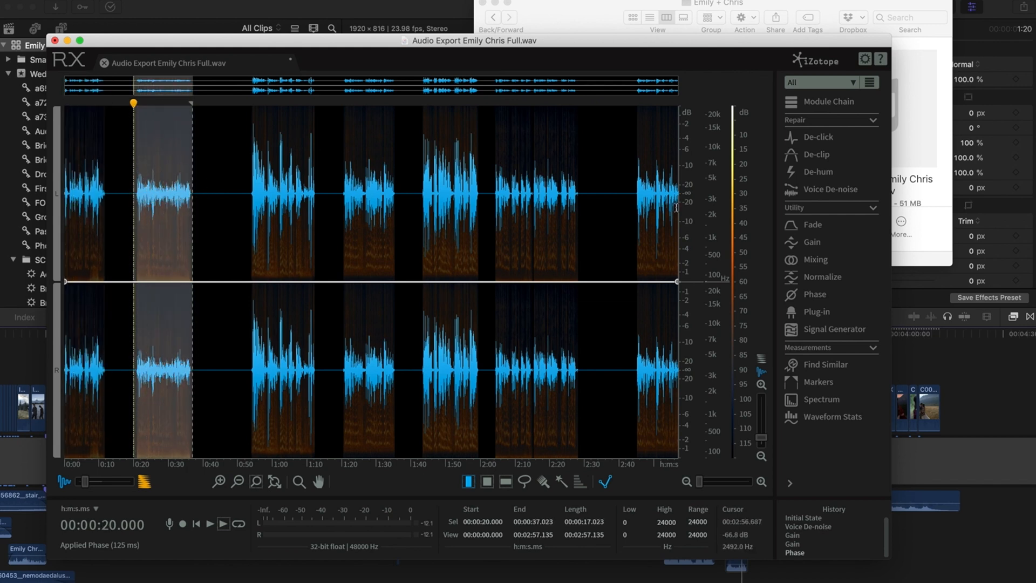
{"action": "left_click", "coordinate": [824, 189]}
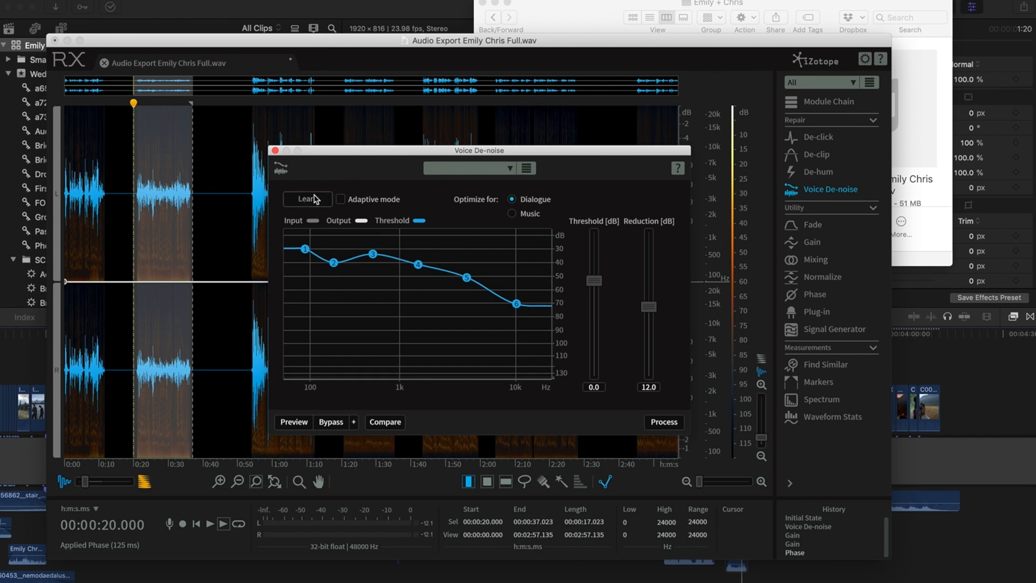
{"action": "left_click", "coordinate": [306, 199]}
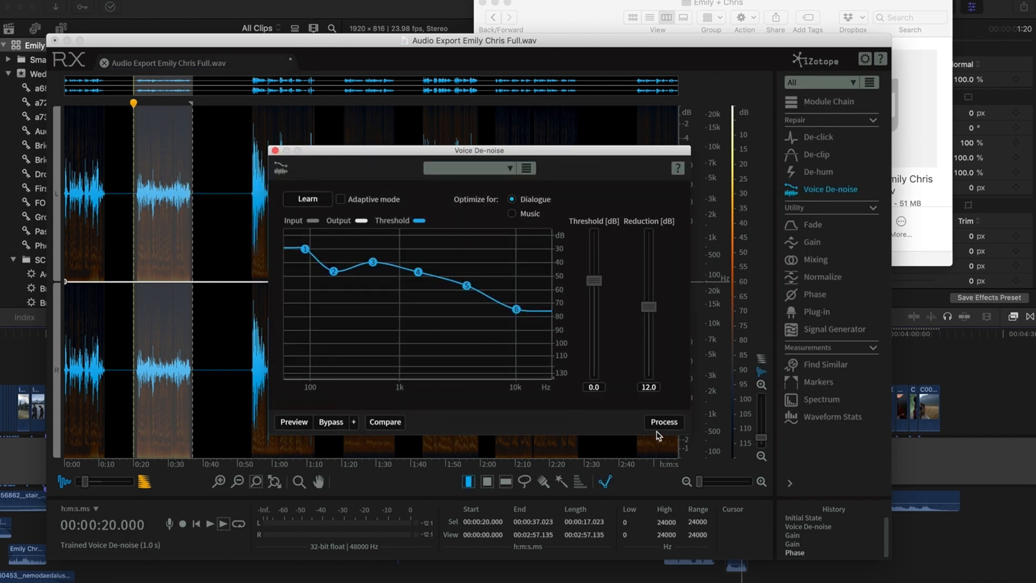
Process Voice De-noise on that passage, close the module and play it back.
{"action": "left_click", "coordinate": [664, 422]}
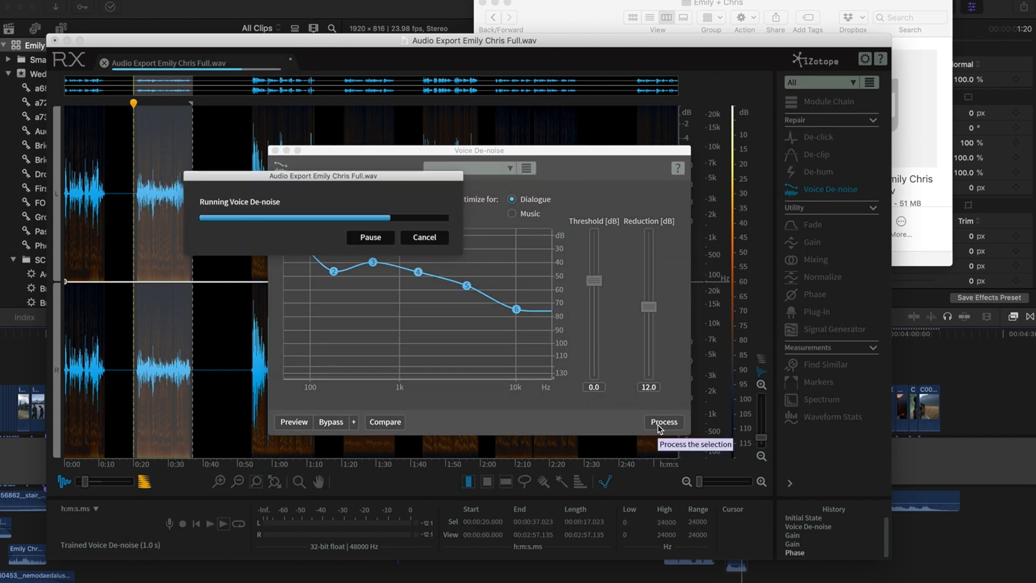
{"action": "left_click", "coordinate": [663, 422]}
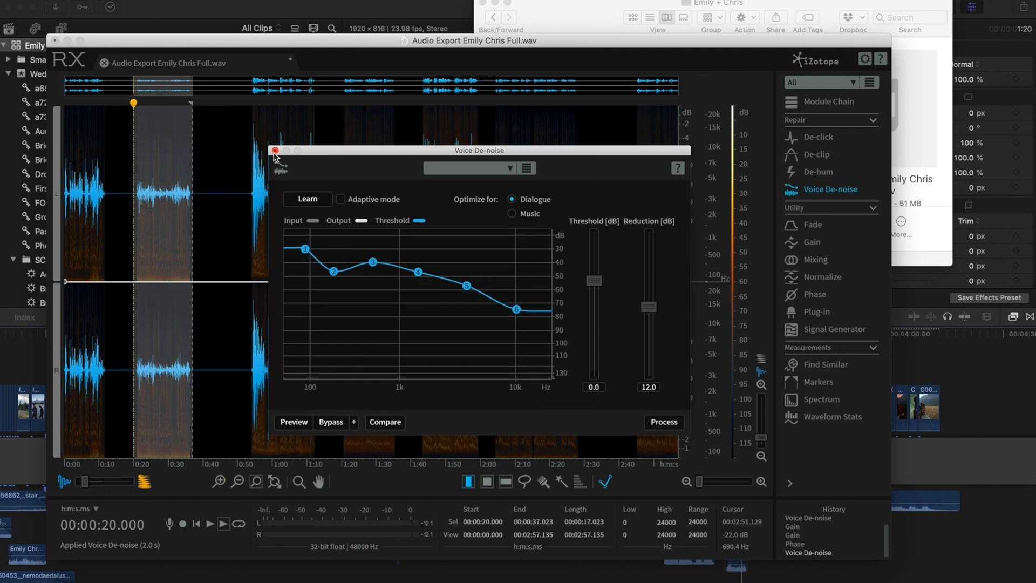
{"action": "left_click", "coordinate": [275, 150]}
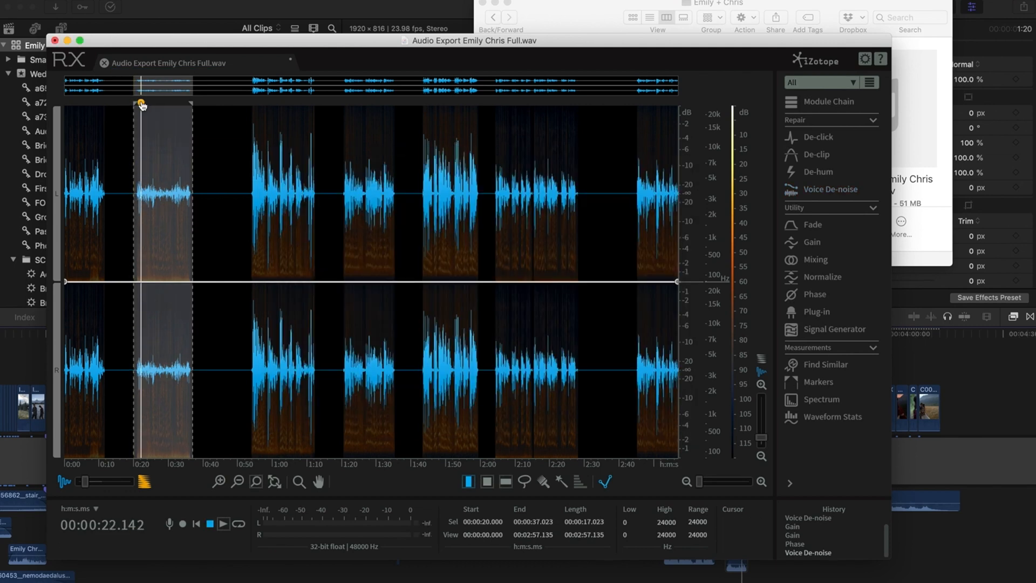
{"action": "left_click", "coordinate": [209, 524]}
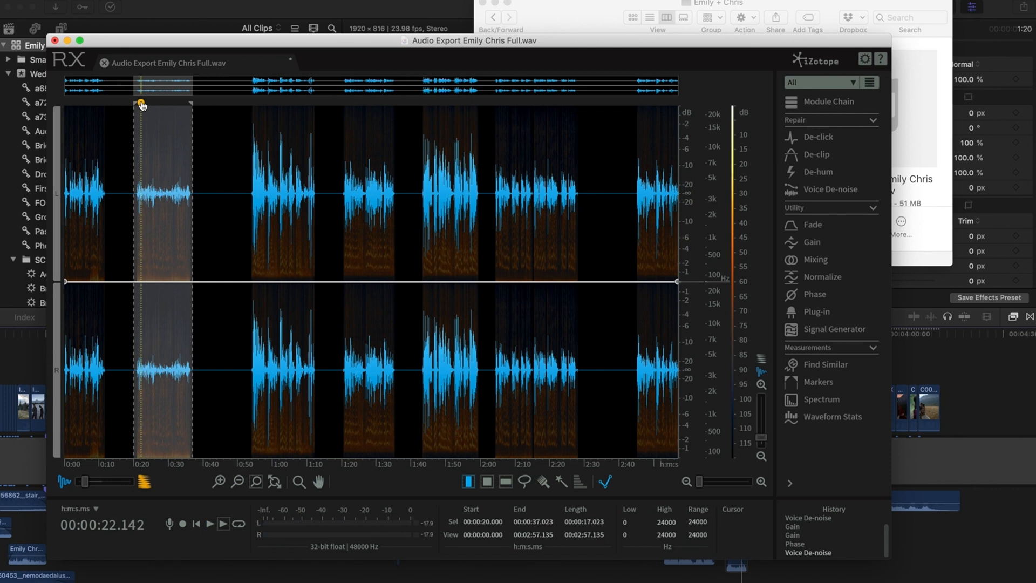
Boost the 0:20–0:37 passage by 8 dB in Gain, audition it, then add 2 dB more.
{"action": "left_click", "coordinate": [811, 241]}
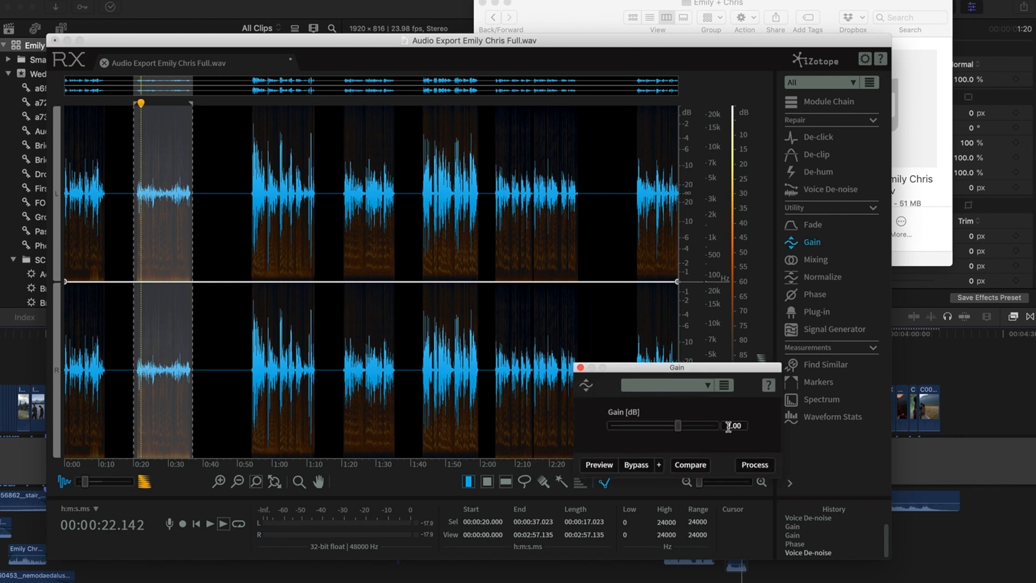
{"action": "left_click", "coordinate": [754, 464]}
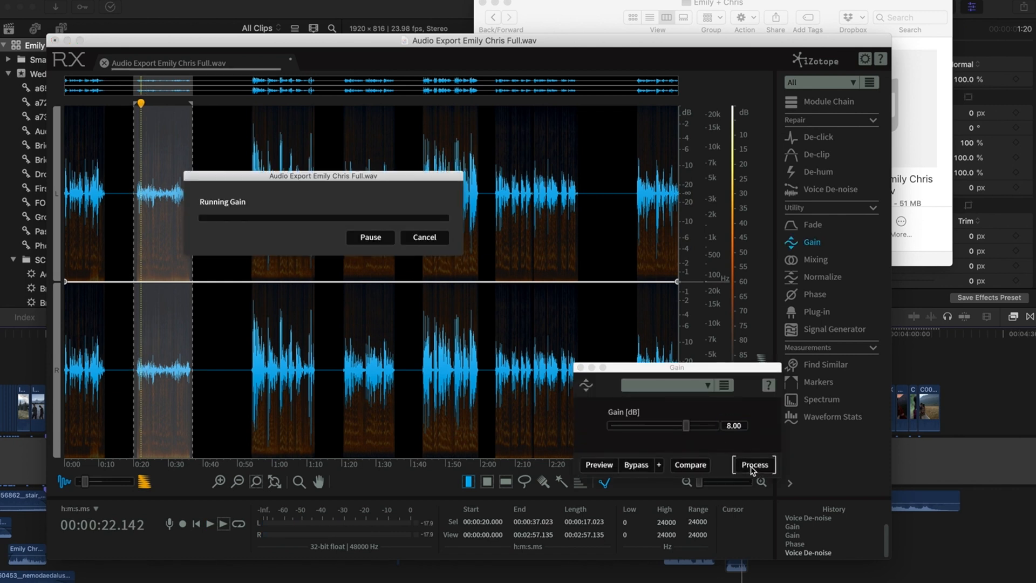
{"action": "left_click", "coordinate": [753, 464]}
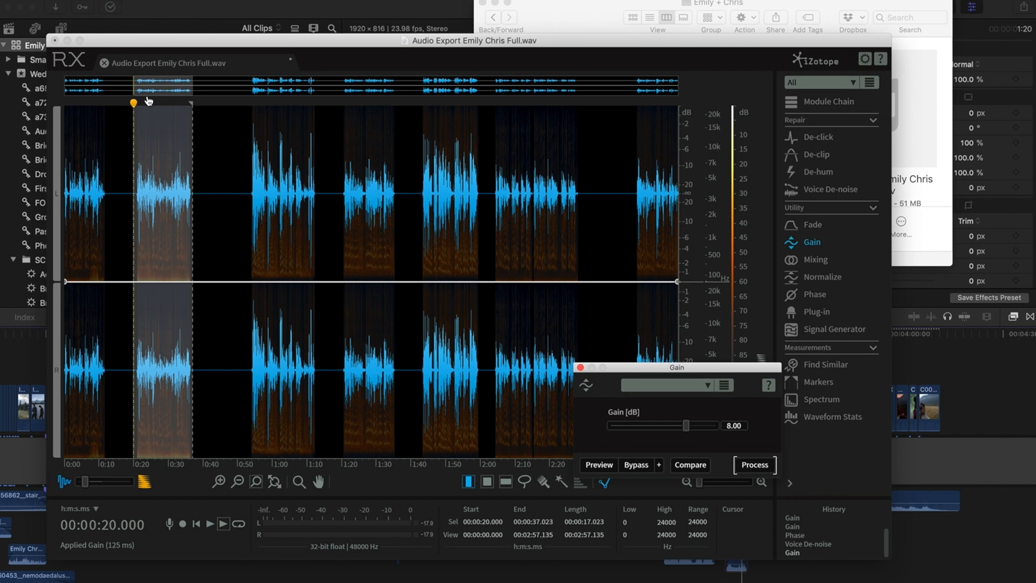
{"action": "left_click", "coordinate": [208, 542]}
{"action": "type", "text": "2"}
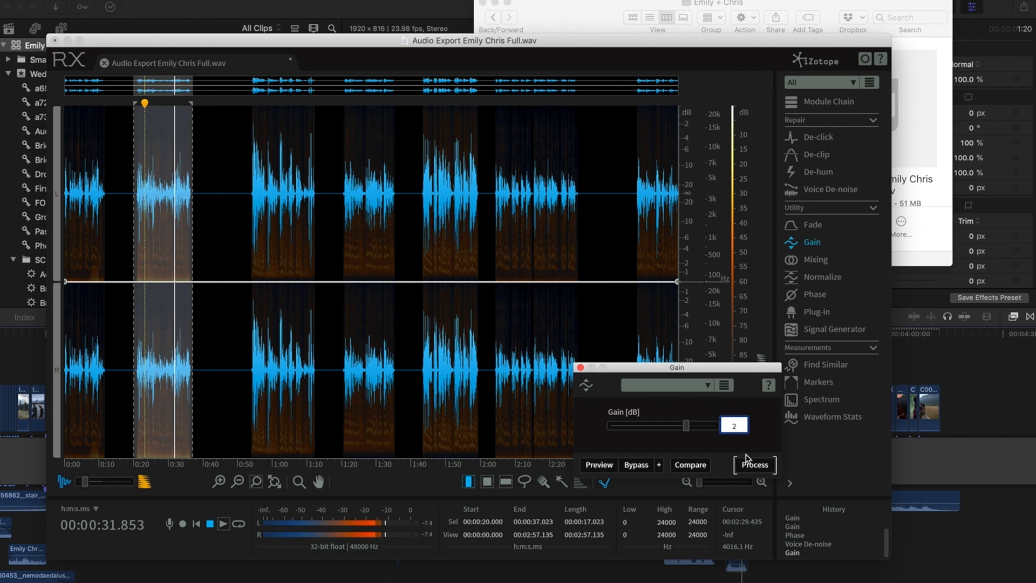
{"action": "left_click", "coordinate": [755, 465]}
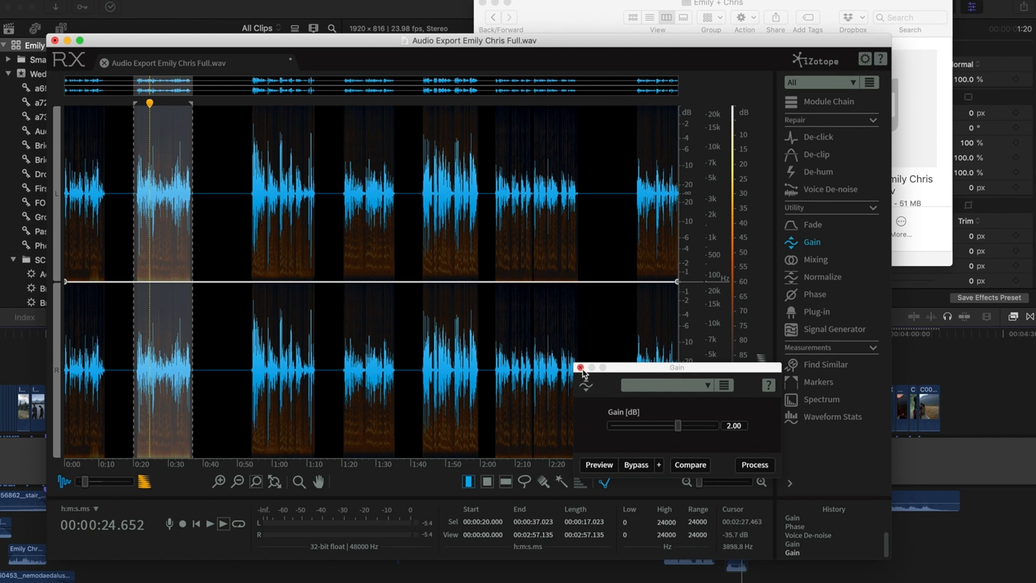
Get a suggested −90° correction in the Phase module and process it on the passage.
{"action": "left_click", "coordinate": [815, 294]}
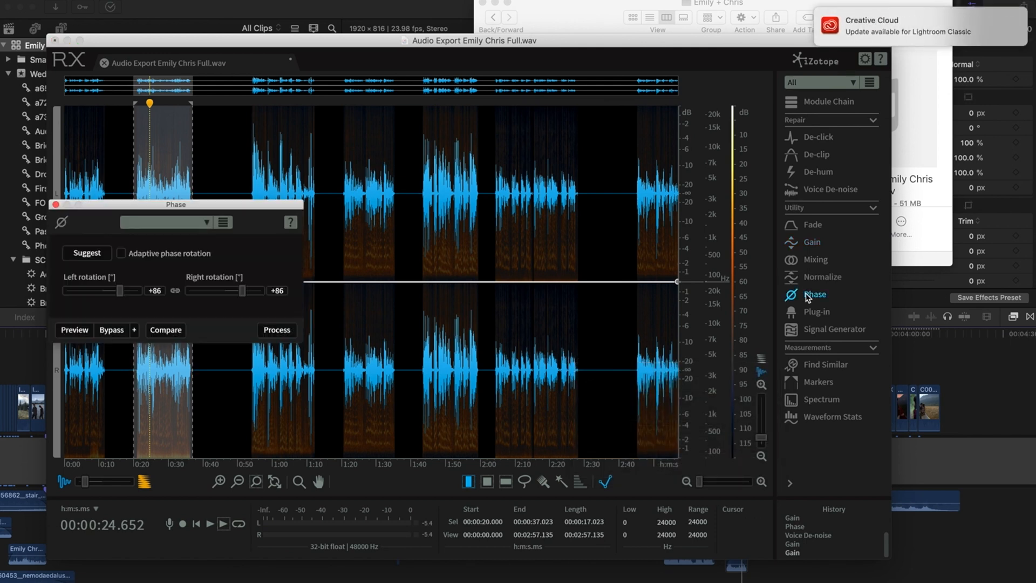
{"action": "left_click", "coordinate": [87, 252]}
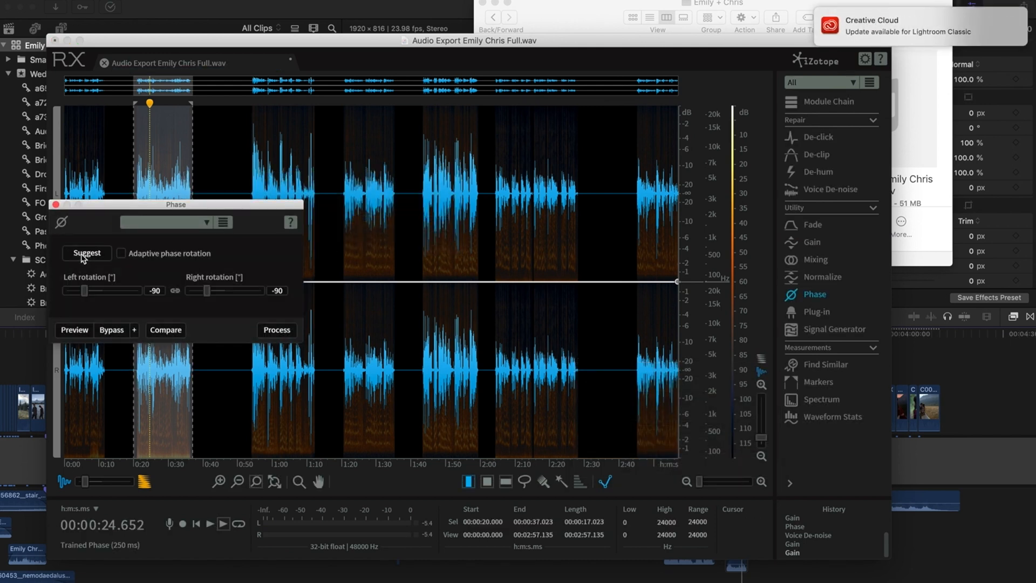
{"action": "left_click", "coordinate": [276, 329]}
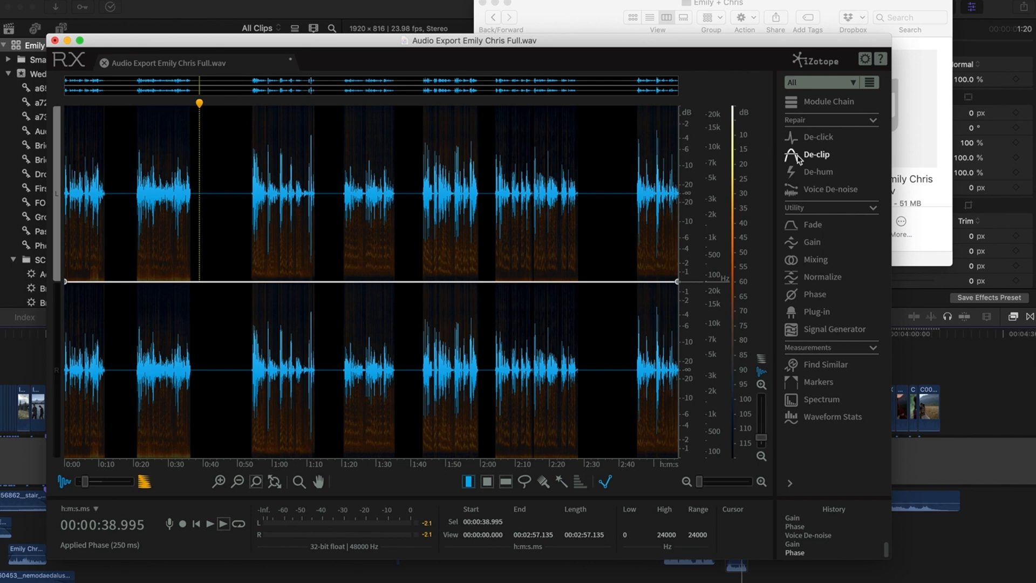
Run De-click (Multi-band, sensitivity 3.0) across the whole recording, repairing 1921 clicks.
{"action": "left_click", "coordinate": [817, 137]}
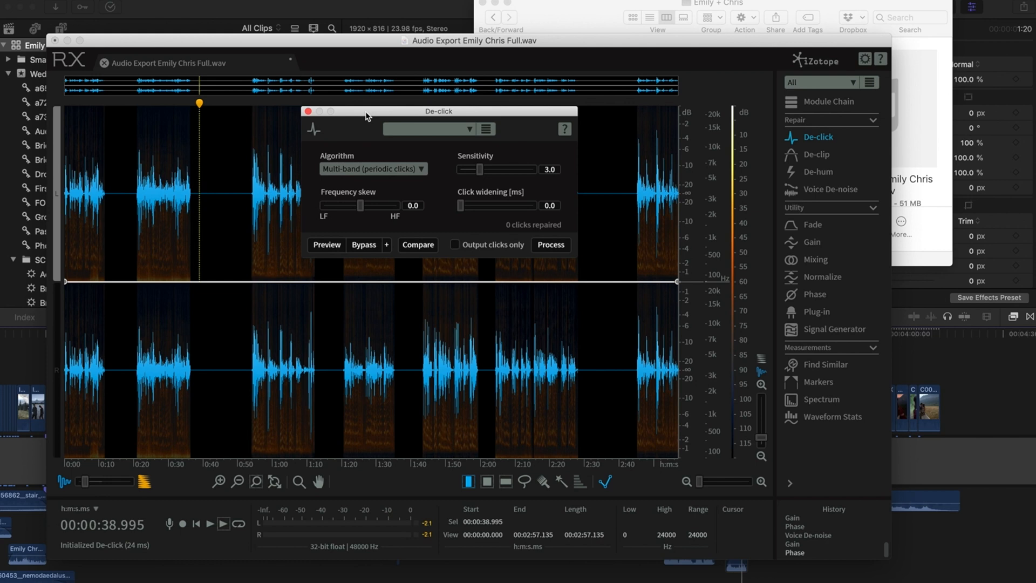
{"action": "mouse_move", "coordinate": [550, 245]}
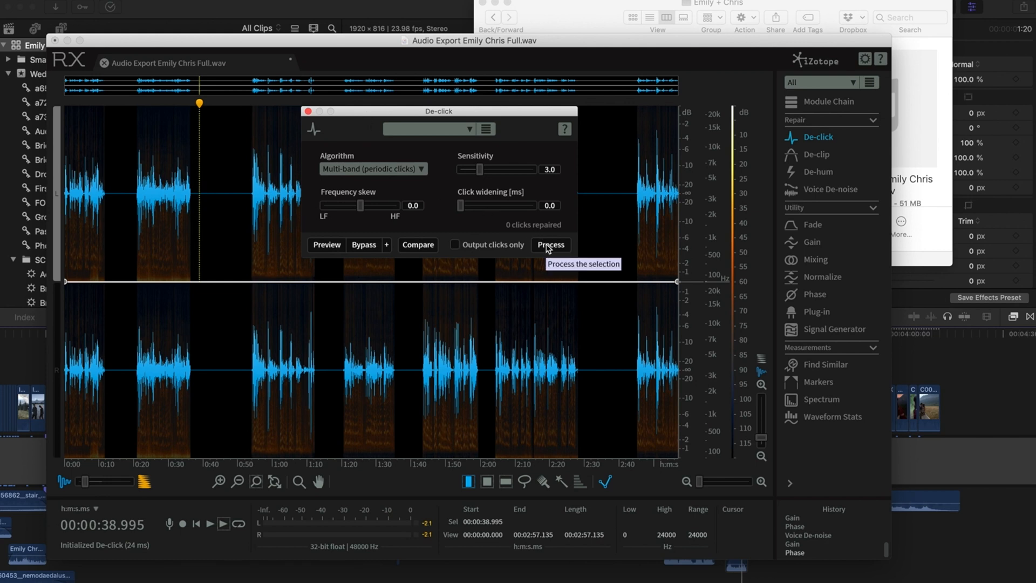
{"action": "left_click", "coordinate": [550, 245]}
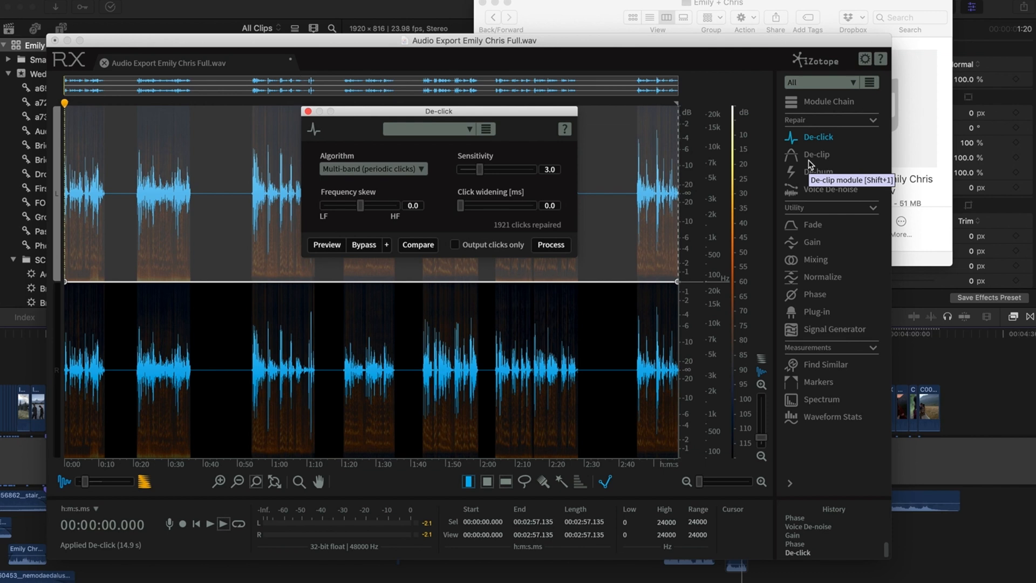
{"action": "mouse_move", "coordinate": [816, 178]}
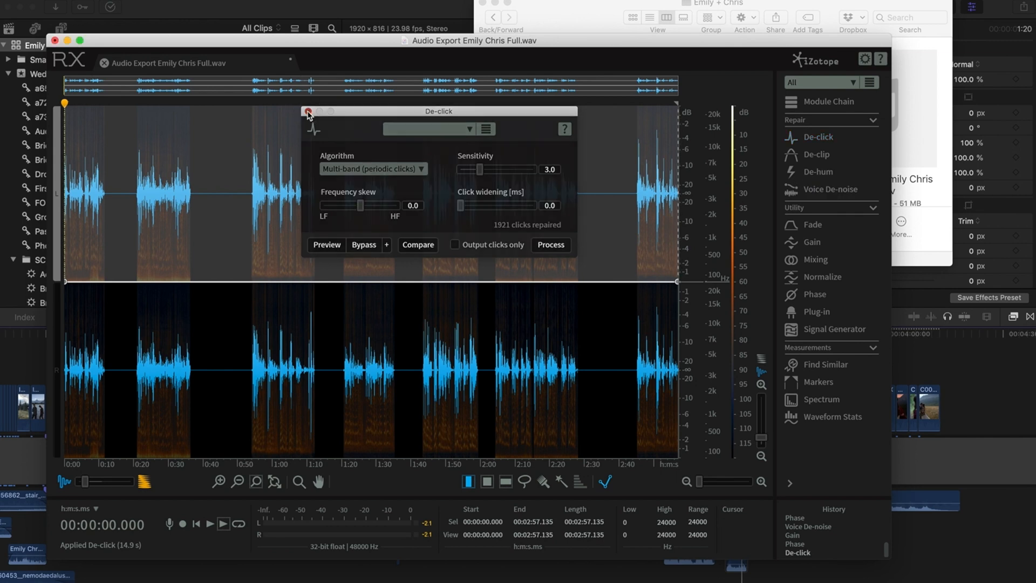
Close De-click and select Audio Export Emily Chris Full RX.wav in Finder.
{"action": "left_click", "coordinate": [307, 111]}
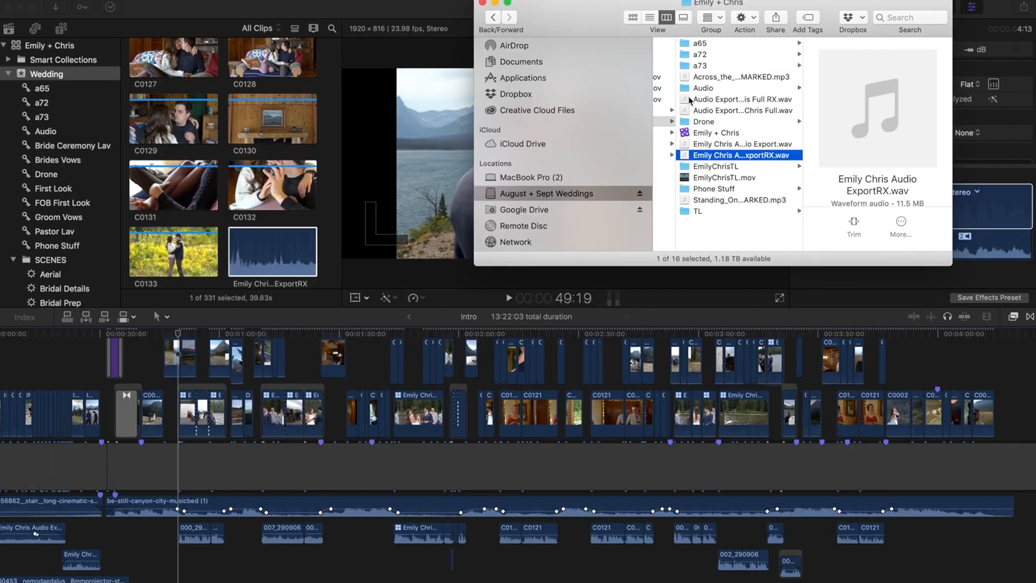
{"action": "left_click", "coordinate": [741, 98]}
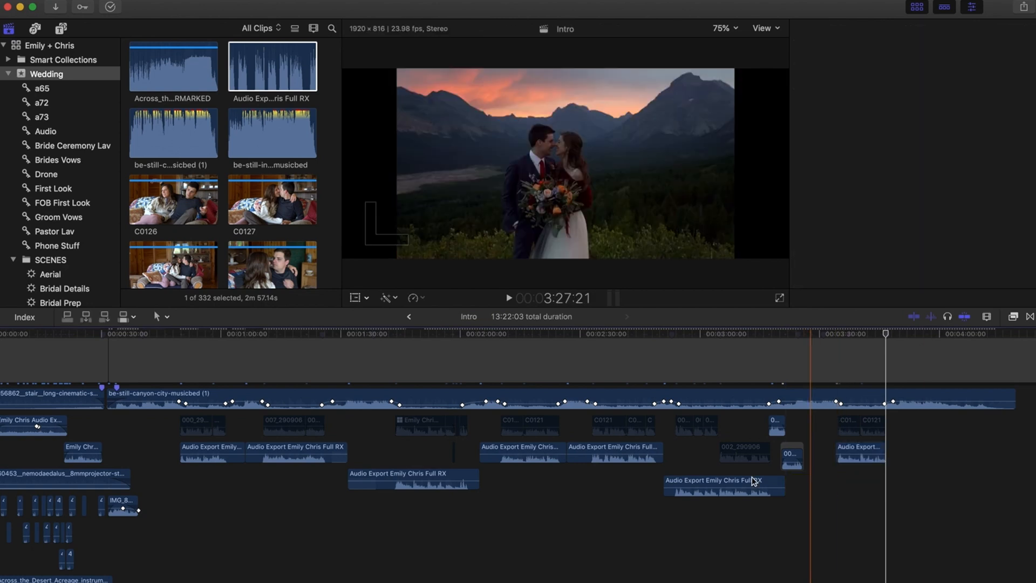
Select a Full RX clip now placed on the ceremony timeline.
{"action": "left_click", "coordinate": [592, 449]}
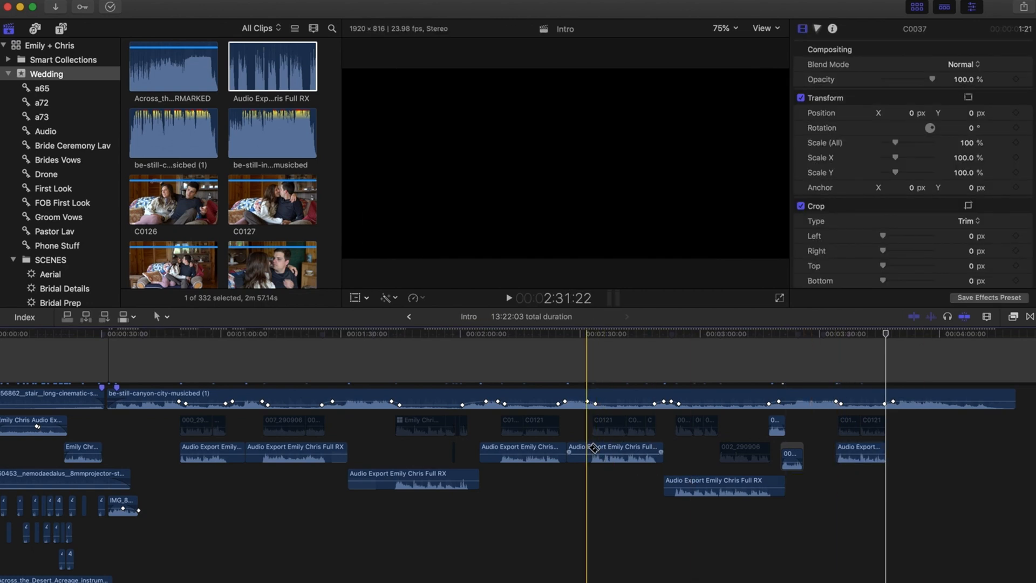
Command-select cleaned Full RX ceremony clips across the timeline for joint processing.
{"action": "left_click", "coordinate": [203, 451]}
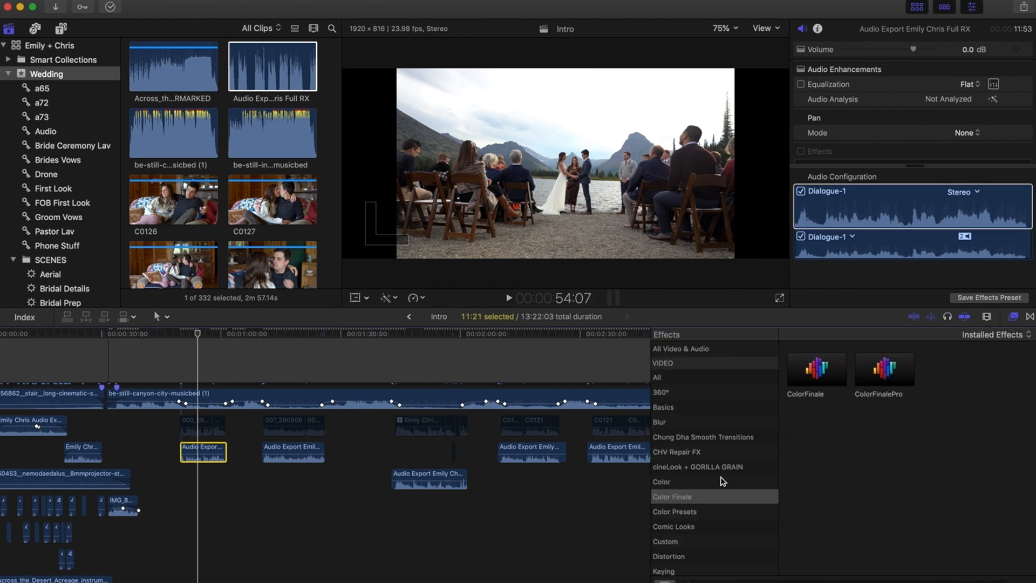
{"action": "left_click", "coordinate": [681, 349]}
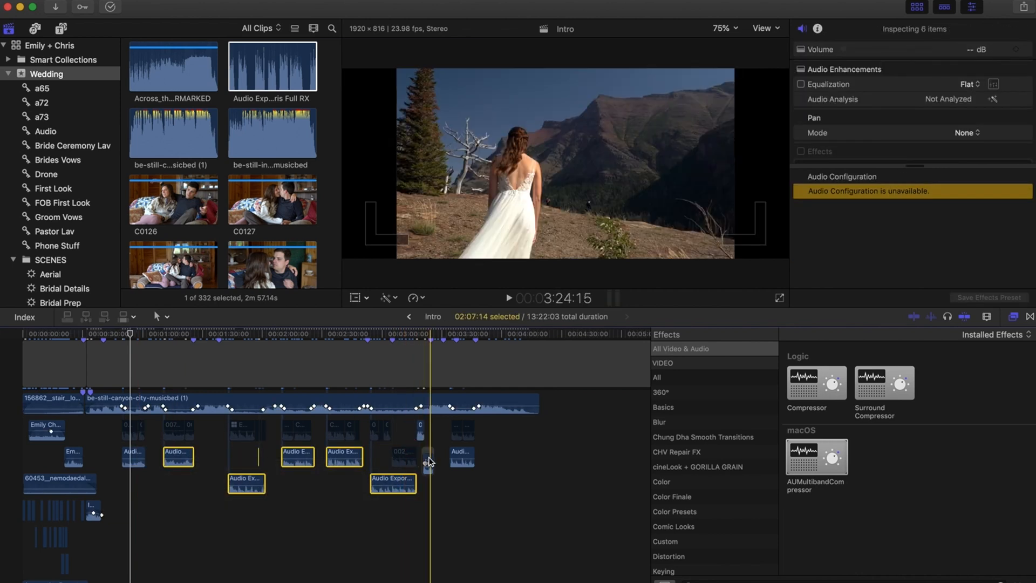
Add a seventh clip, apply AUMultibandCompressor to all seven, and position playback at the first clip.
{"action": "left_click", "coordinate": [461, 455]}
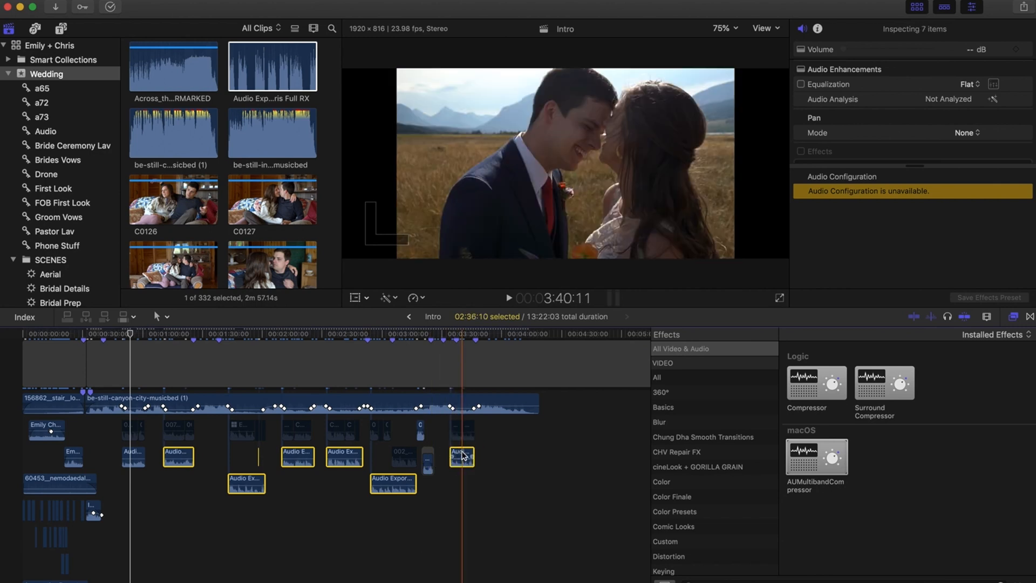
{"action": "left_click", "coordinate": [799, 151]}
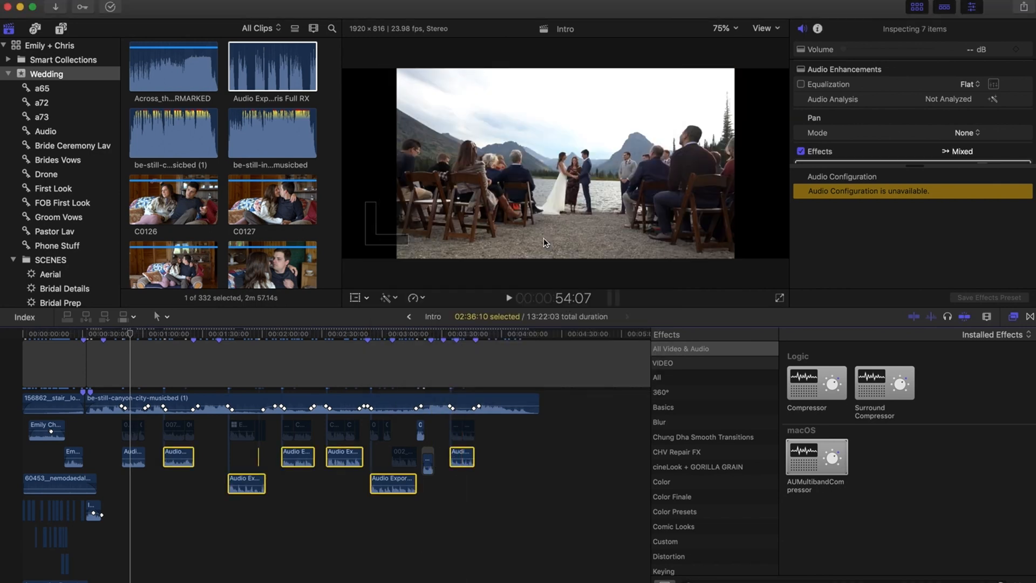
{"action": "left_click", "coordinate": [122, 335]}
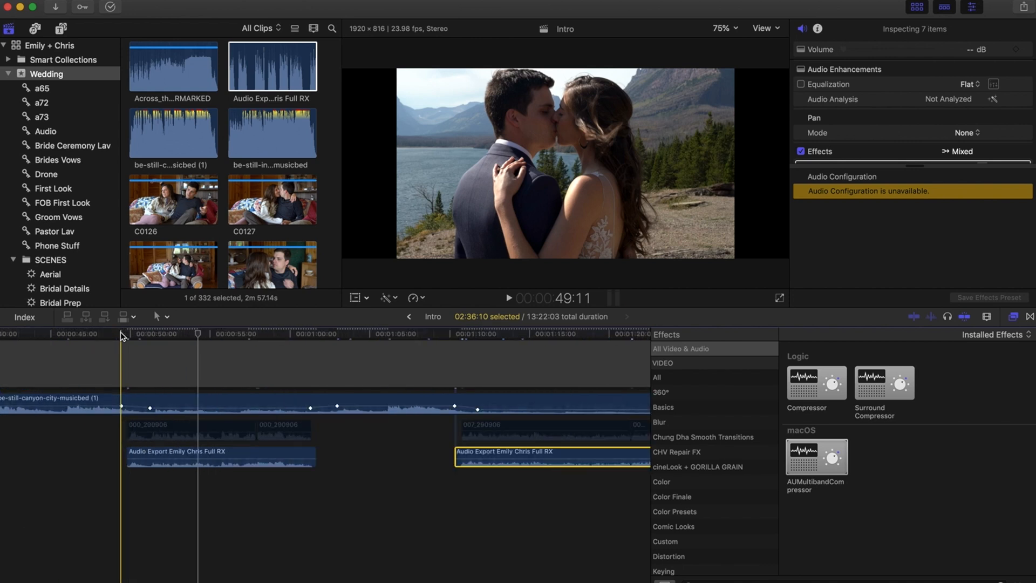
{"action": "left_click", "coordinate": [509, 297]}
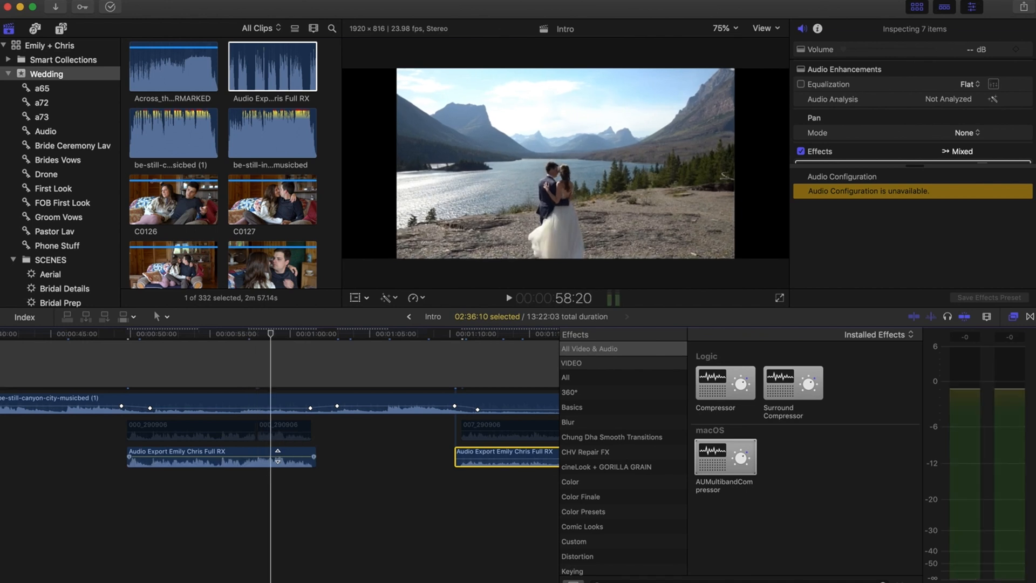
Set the first ceremony clip's Volume to 9.0 dB and the next clip's to 10.0 dB.
{"action": "left_click", "coordinate": [220, 456]}
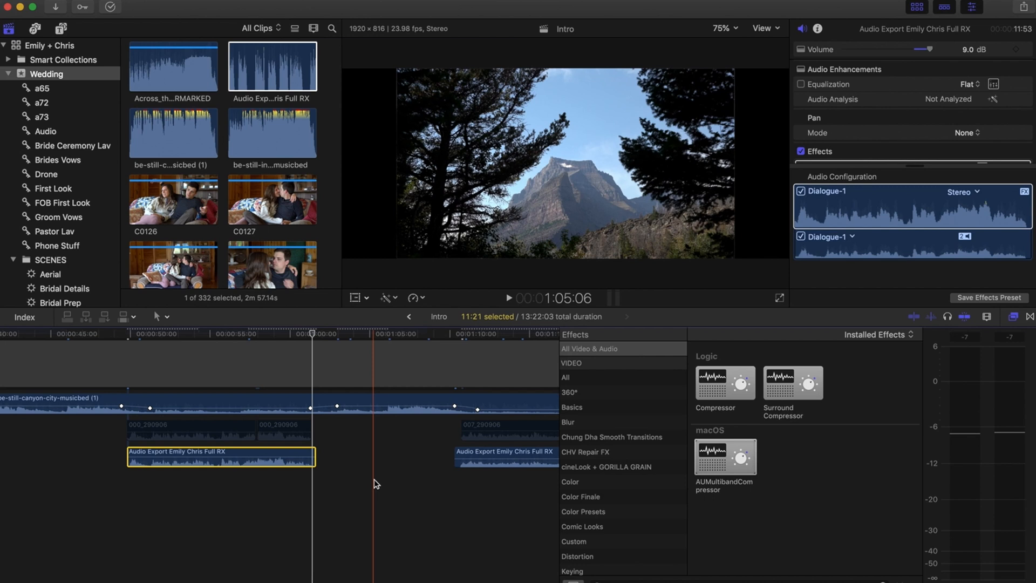
{"action": "scroll", "scroll_direction": "right", "scroll_amount": 3}
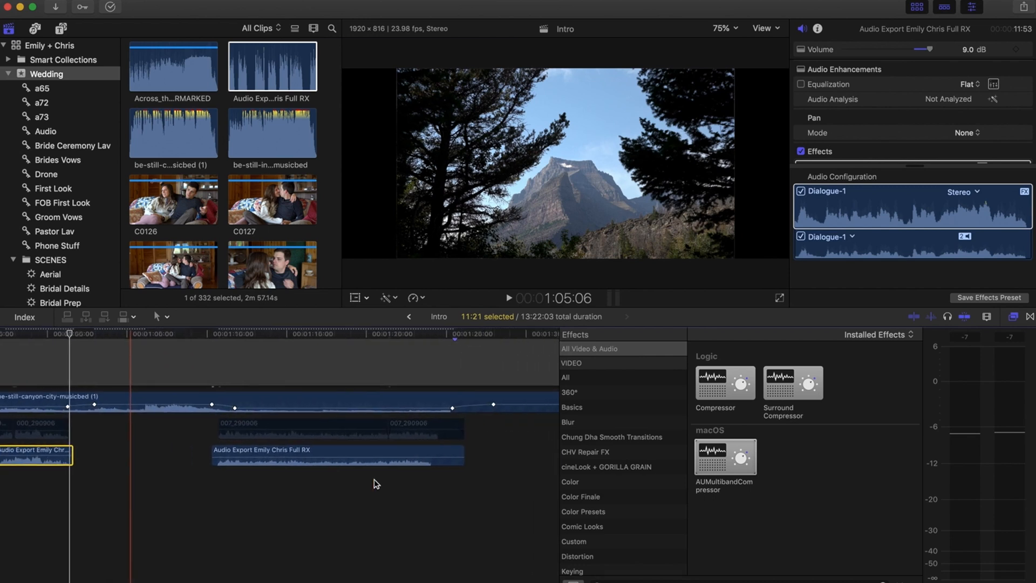
{"action": "left_click", "coordinate": [211, 453]}
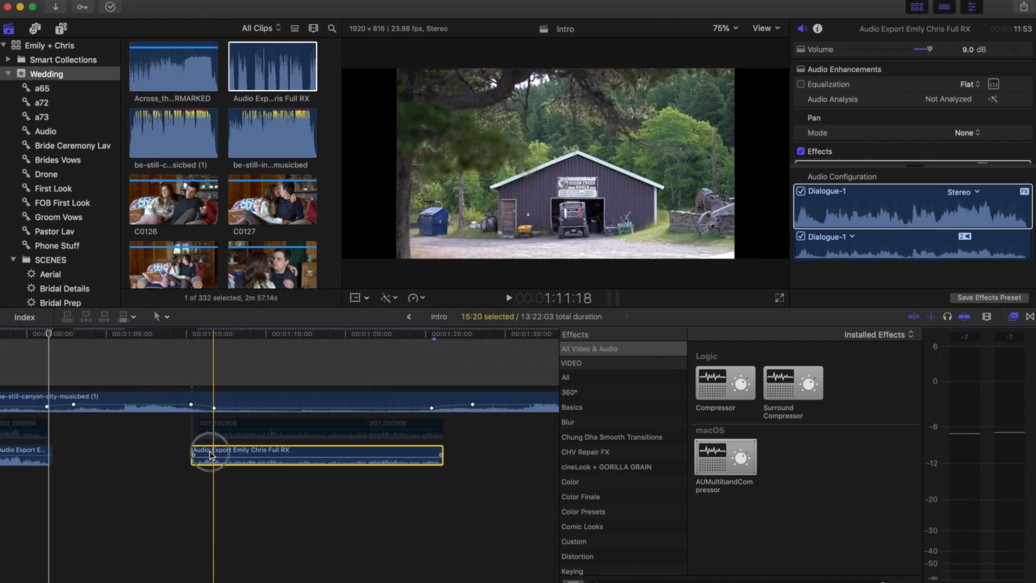
{"action": "left_click", "coordinate": [508, 298]}
{"action": "type", "text": "10"}
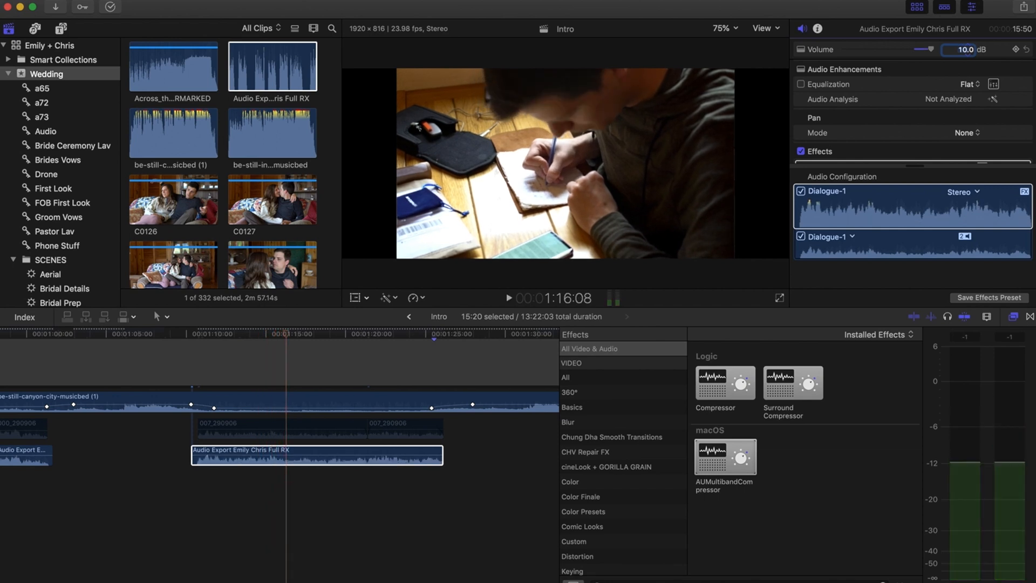
{"action": "left_click", "coordinate": [509, 298]}
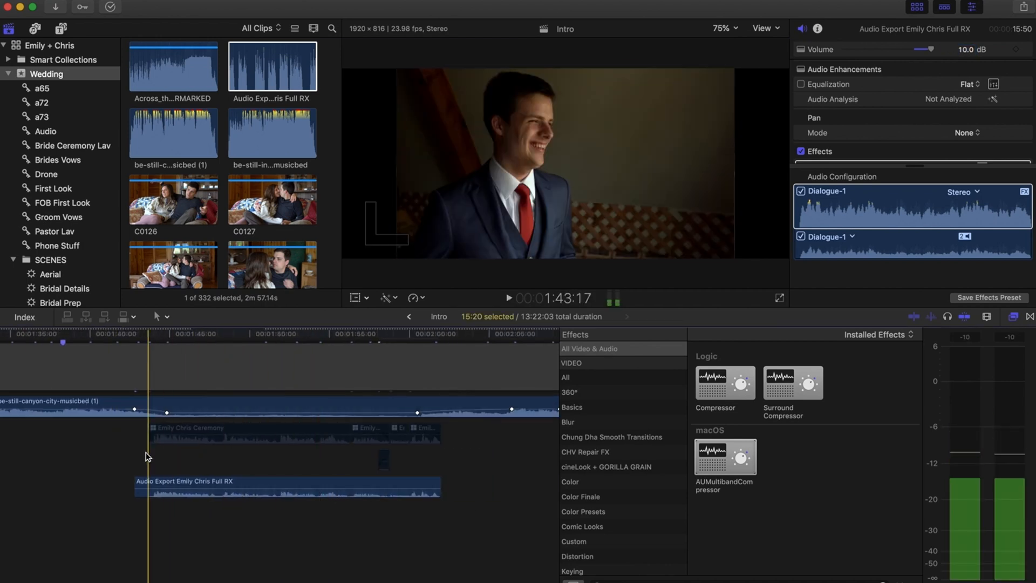
Set the vows clip to 8 dB and dip the music bed keyframe to -28 dB beneath it.
{"action": "left_click", "coordinate": [509, 298]}
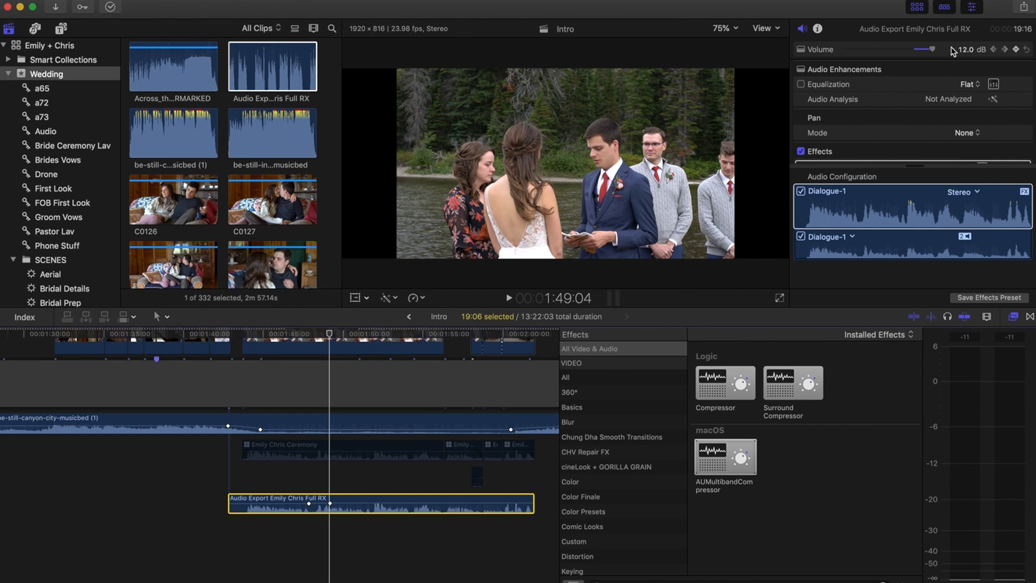
{"action": "mouse_move", "coordinate": [926, 60]}
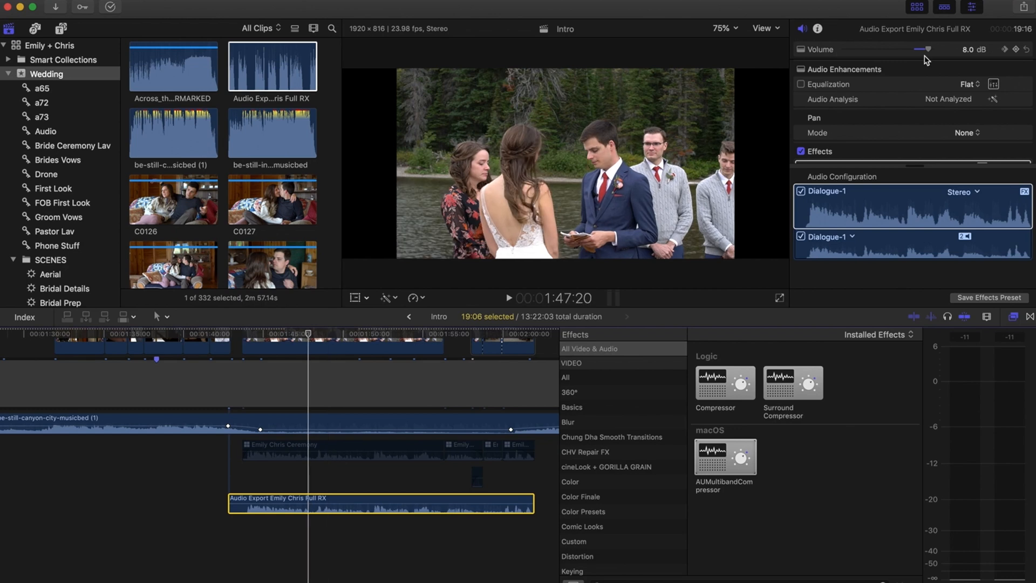
{"action": "left_click", "coordinate": [507, 298]}
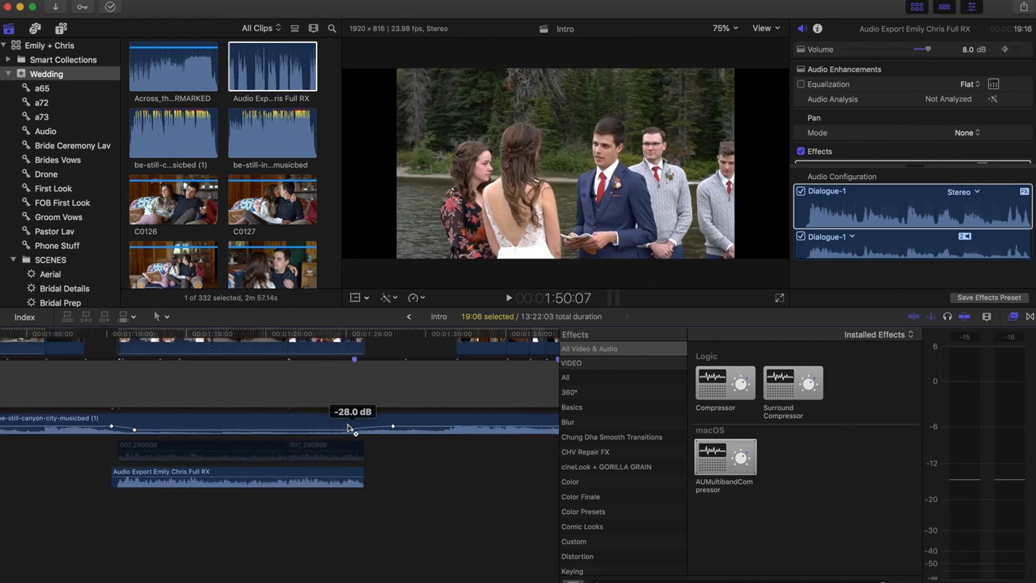
Audition the clip at 2:10, then select it and set its Volume to 9 dB.
{"action": "left_click", "coordinate": [111, 333]}
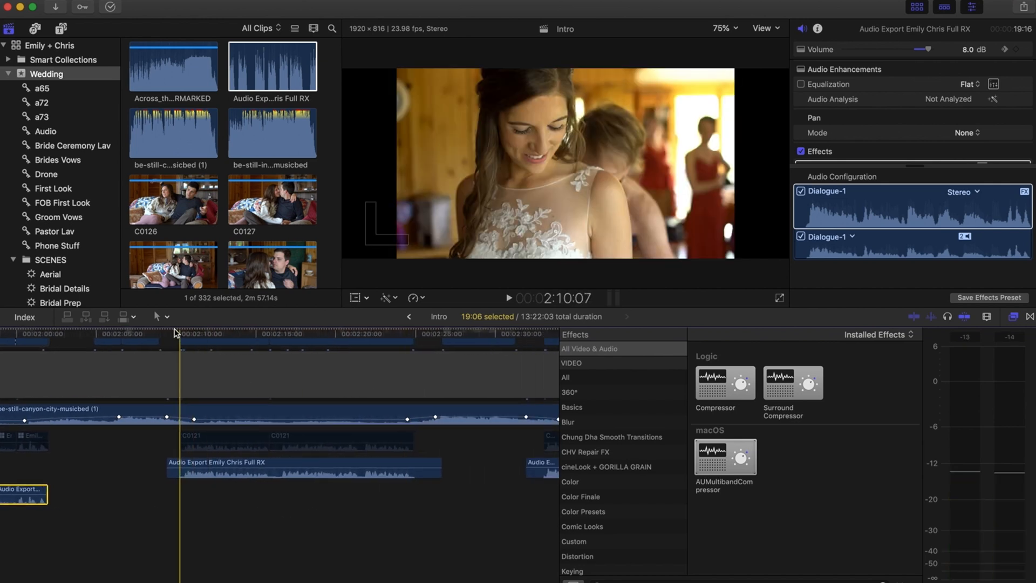
{"action": "left_click", "coordinate": [509, 298]}
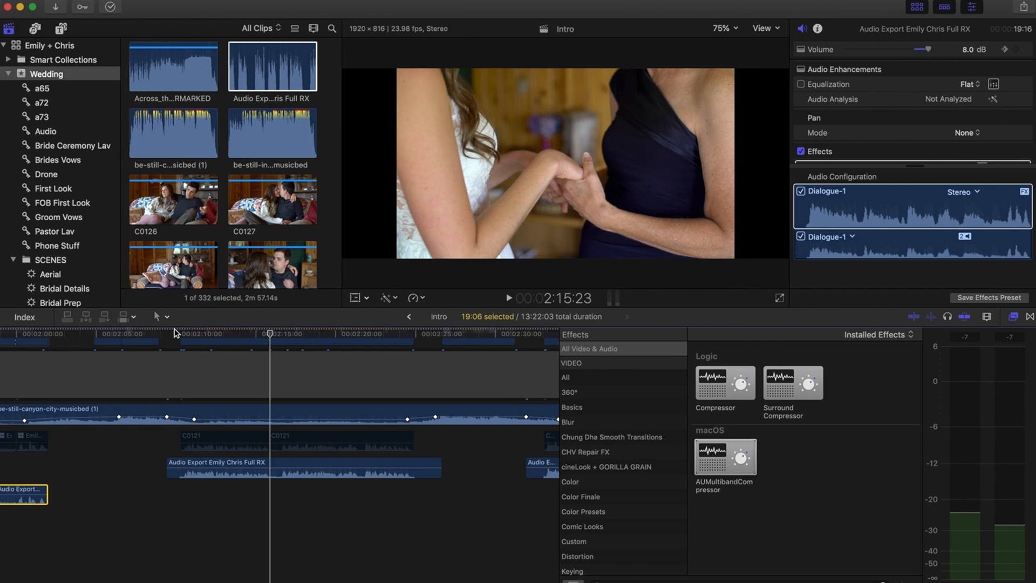
{"action": "left_click", "coordinate": [178, 334]}
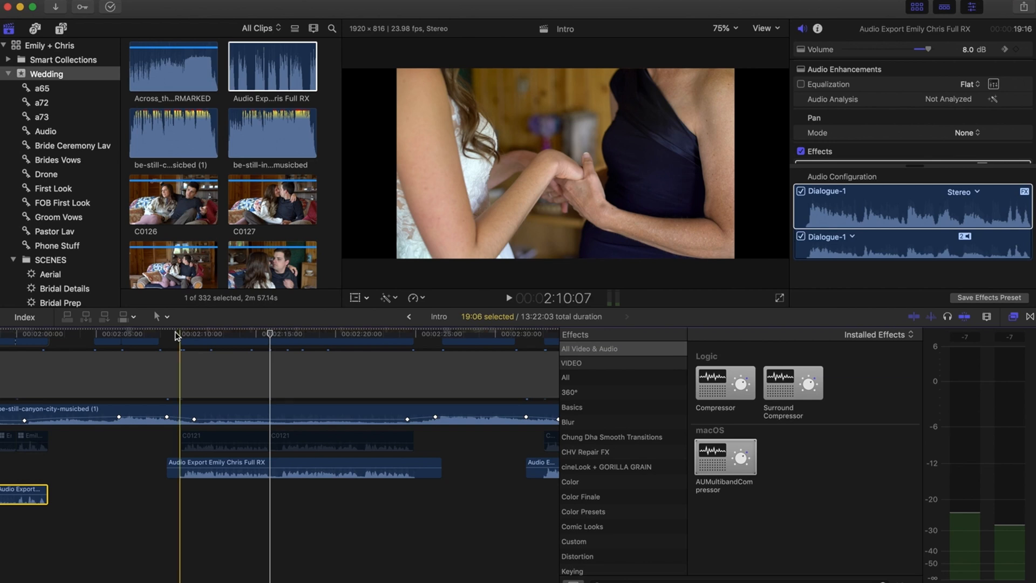
{"action": "left_click", "coordinate": [212, 466]}
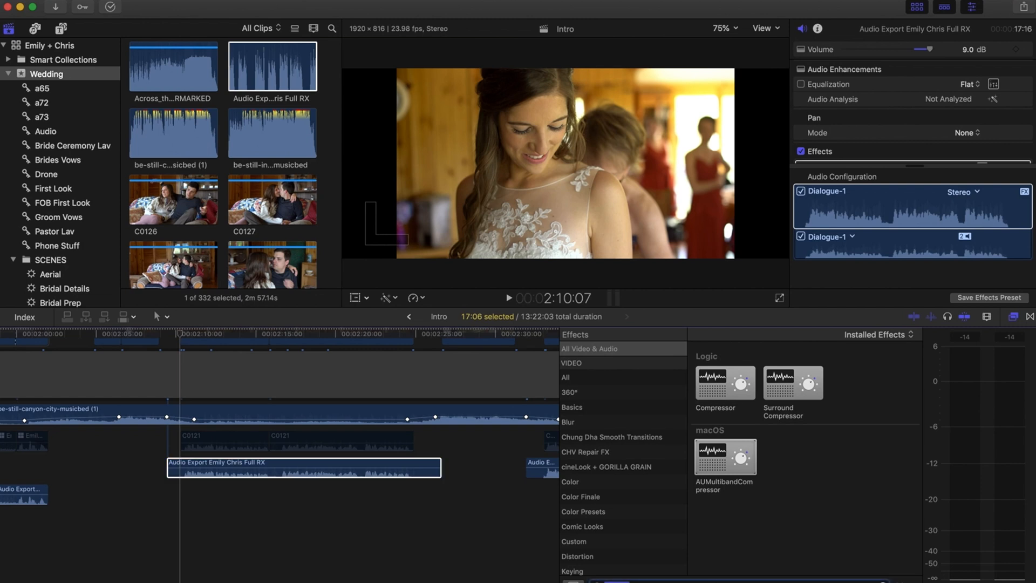
Apply Channel EQ beneath the multiband compressor on the selected clip and bring up its editor.
{"action": "scroll", "scroll_direction": "up", "scroll_amount": 3}
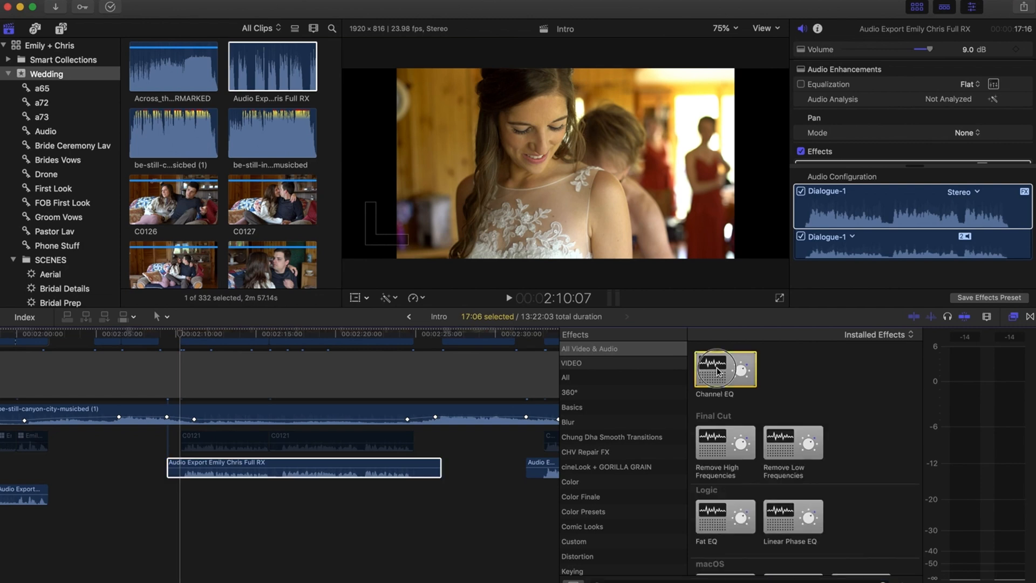
{"action": "left_click", "coordinate": [384, 466]}
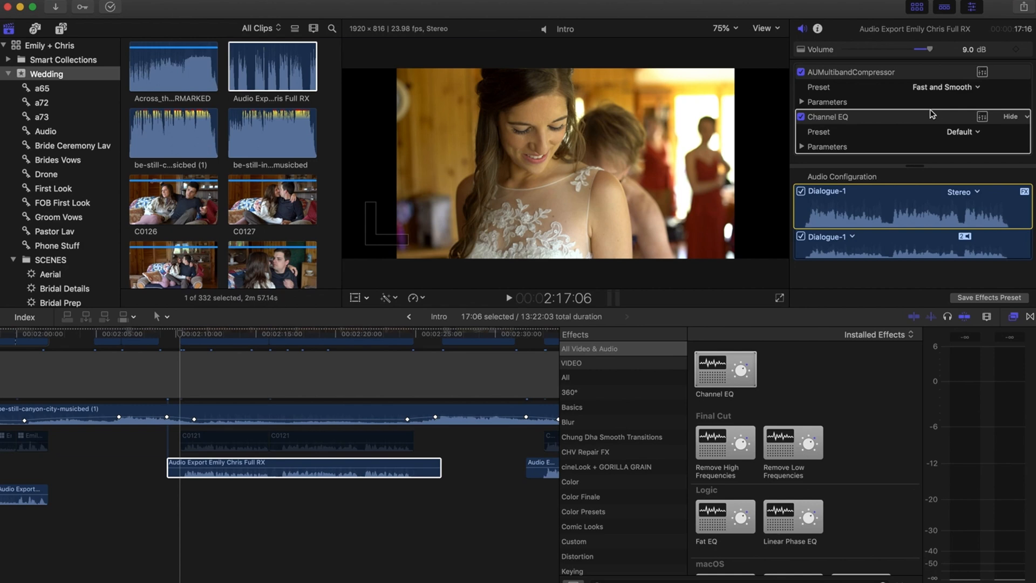
{"action": "mouse_move", "coordinate": [970, 123]}
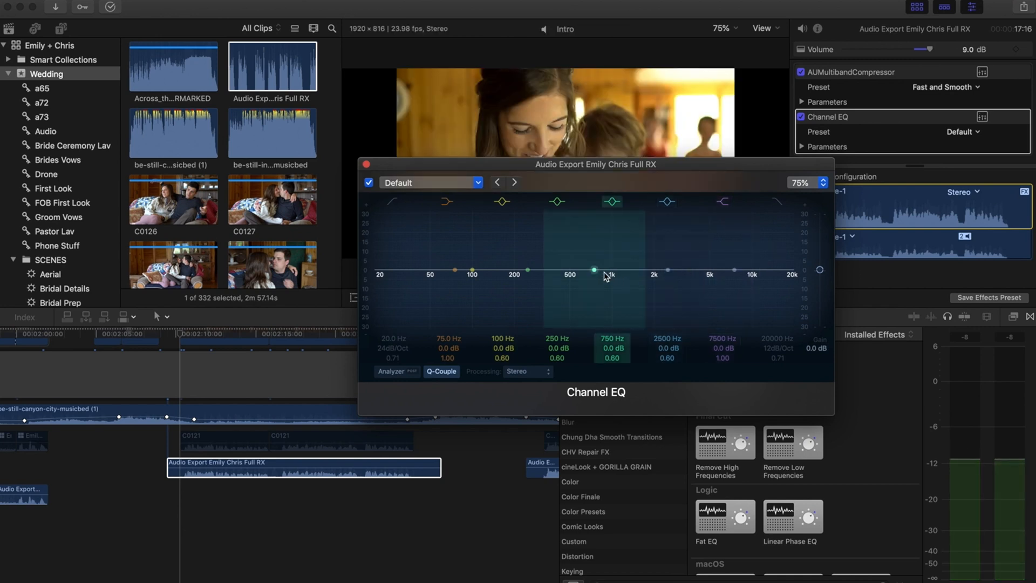
Drag the low-cut band to 71 Hz/-16 dB and the high shelf to 10600 Hz/-20.5 dB.
{"action": "left_click", "coordinate": [456, 270]}
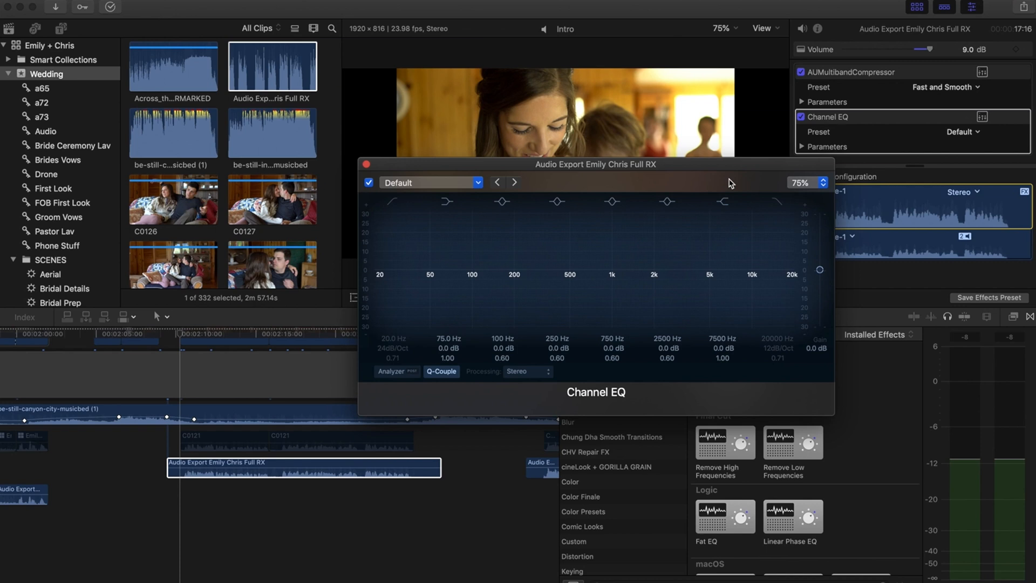
{"action": "left_click", "coordinate": [732, 274]}
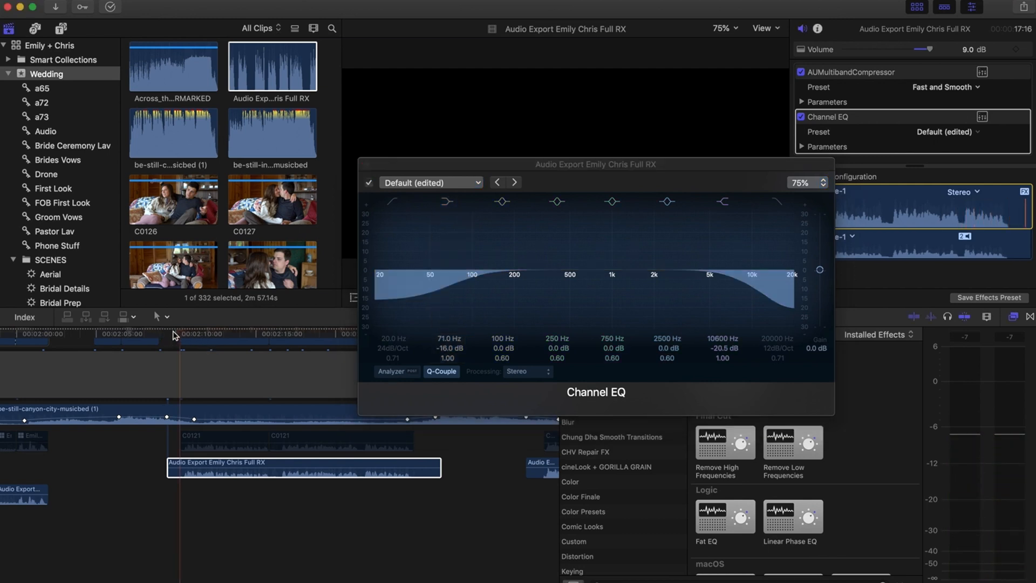
Boost 980 Hz by +2.5 dB and 2500 Hz by +2.0 dB, then close the Channel EQ window.
{"action": "left_click", "coordinate": [167, 334]}
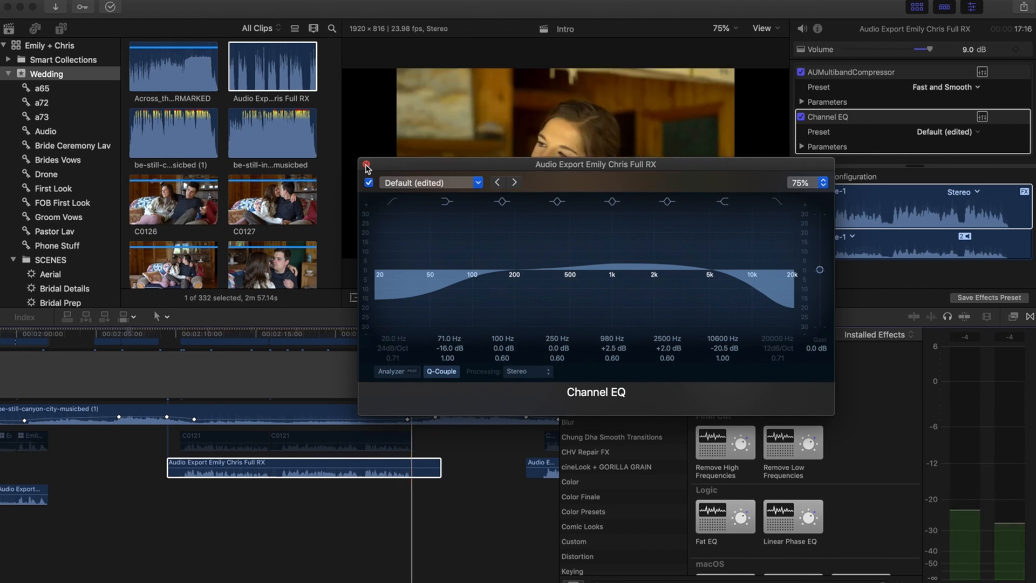
{"action": "left_click", "coordinate": [366, 165]}
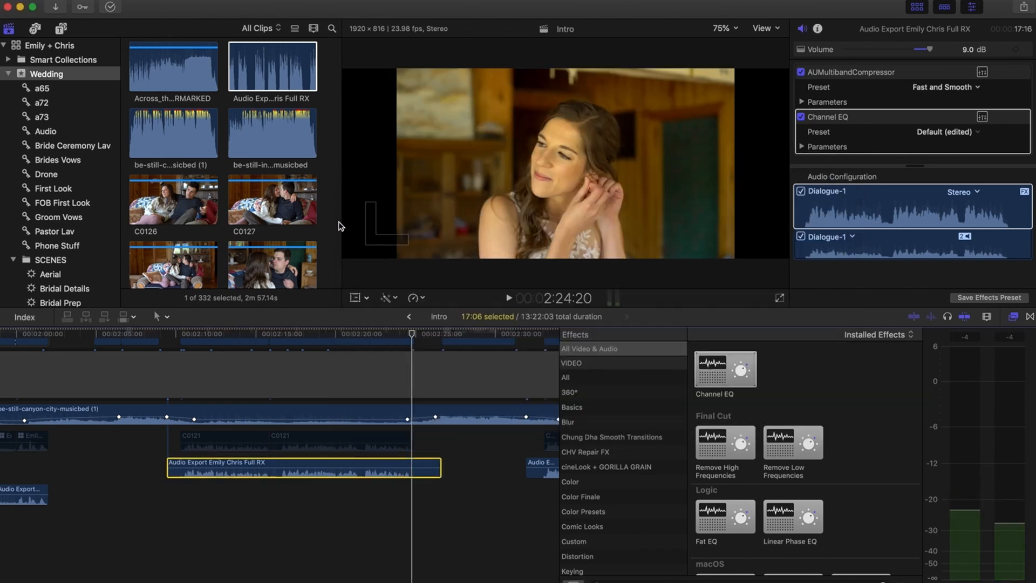